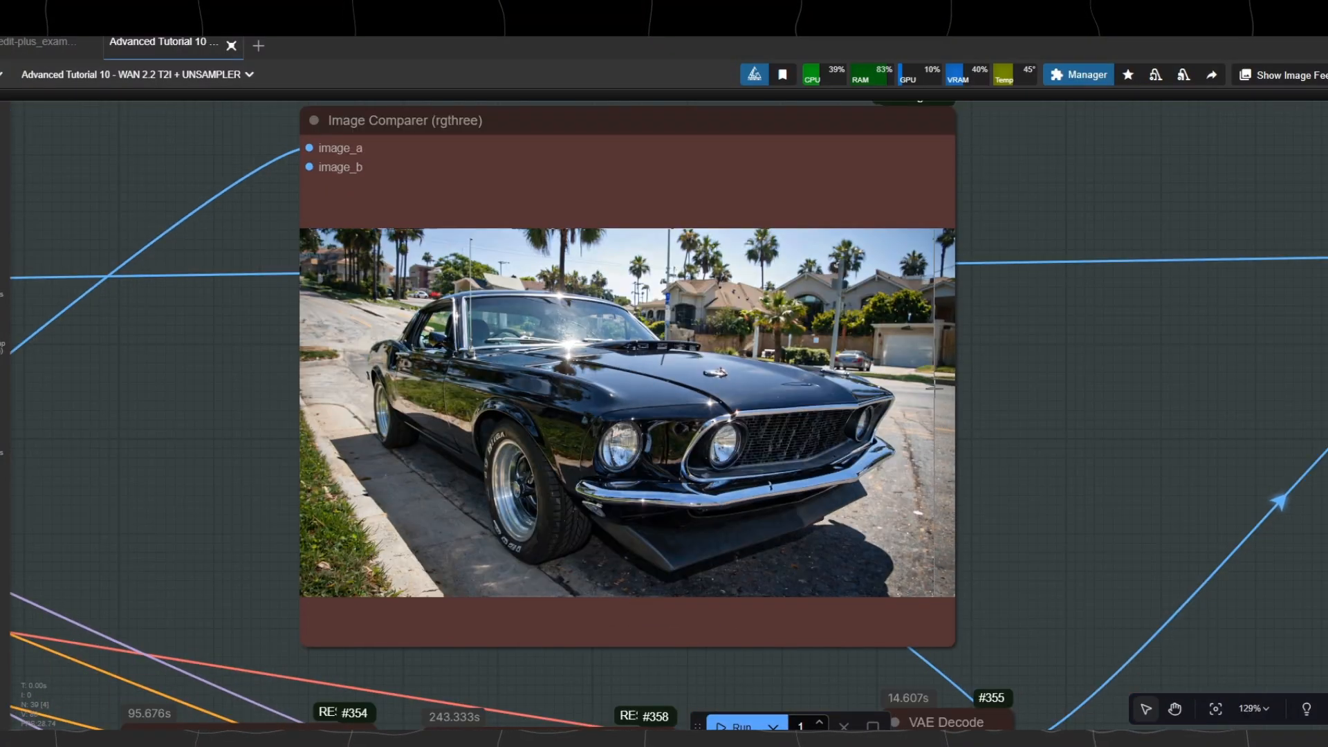
- Pan across the inpaint graph to the crop nodes, then back to the first Load Image node
{"action": "scroll", "scroll_direction": "down", "scroll_amount": 3}
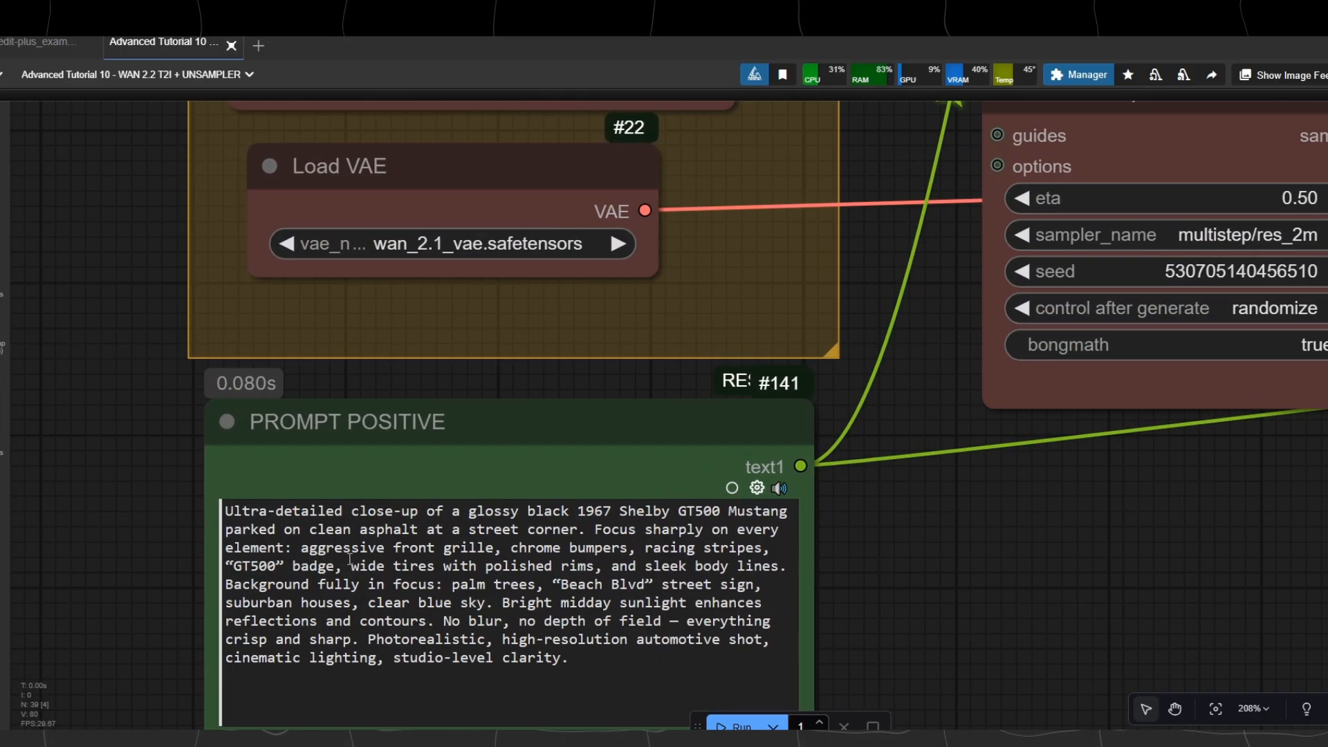
{"action": "mouse_move", "coordinate": [938, 513]}
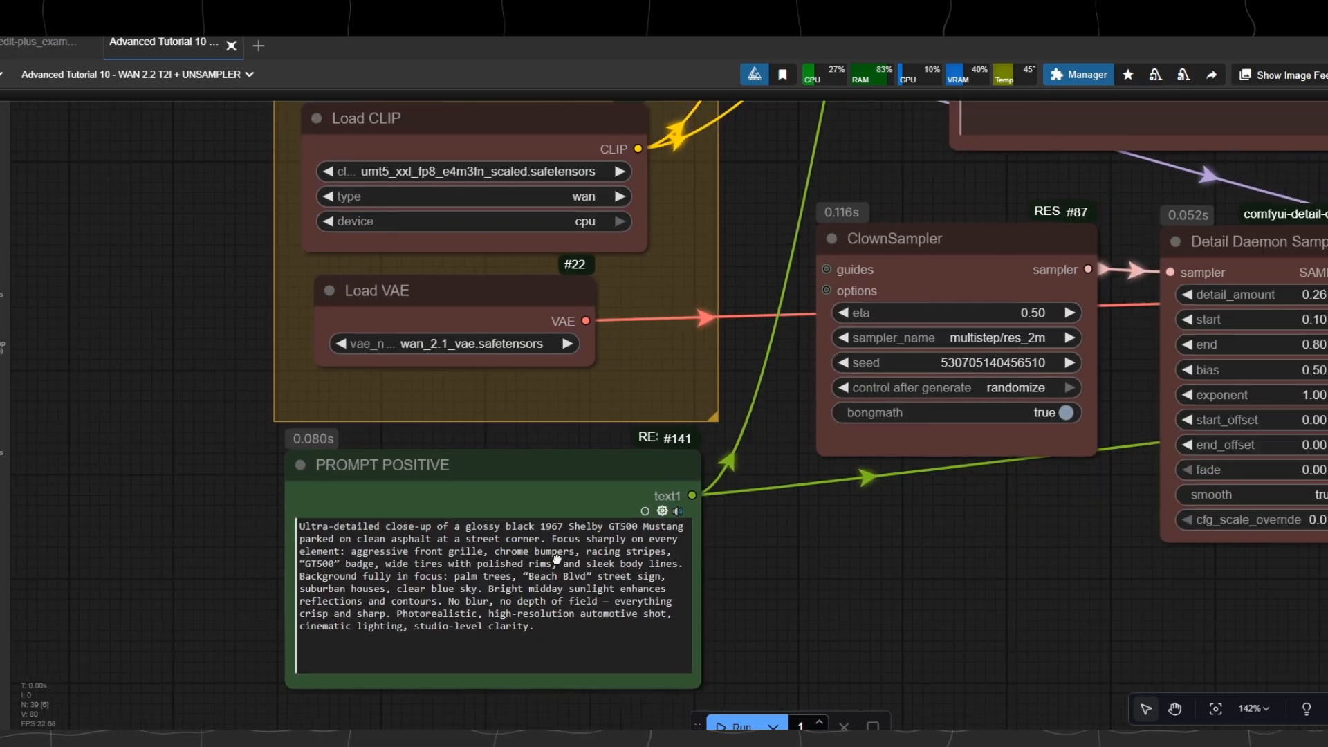
{"action": "scroll", "scroll_direction": "down", "scroll_amount": 3}
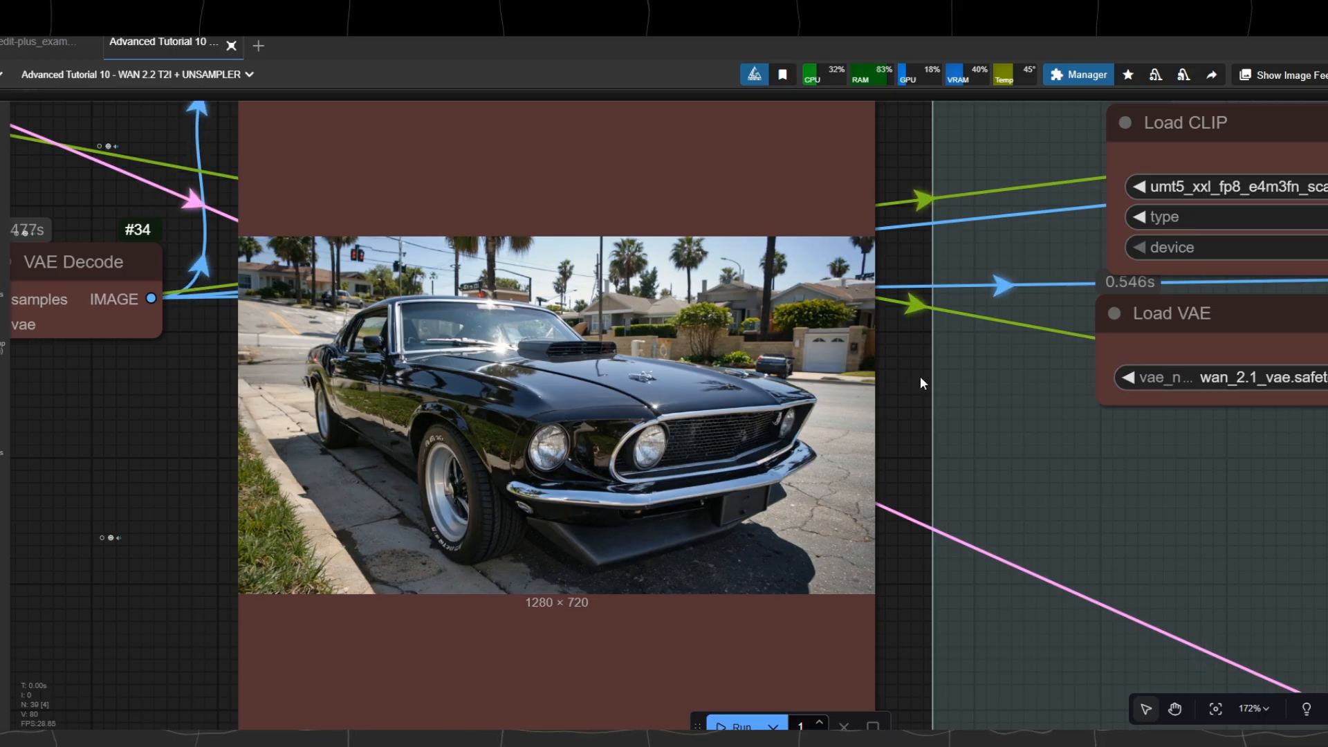
{"action": "scroll", "scroll_direction": "down", "scroll_amount": 3}
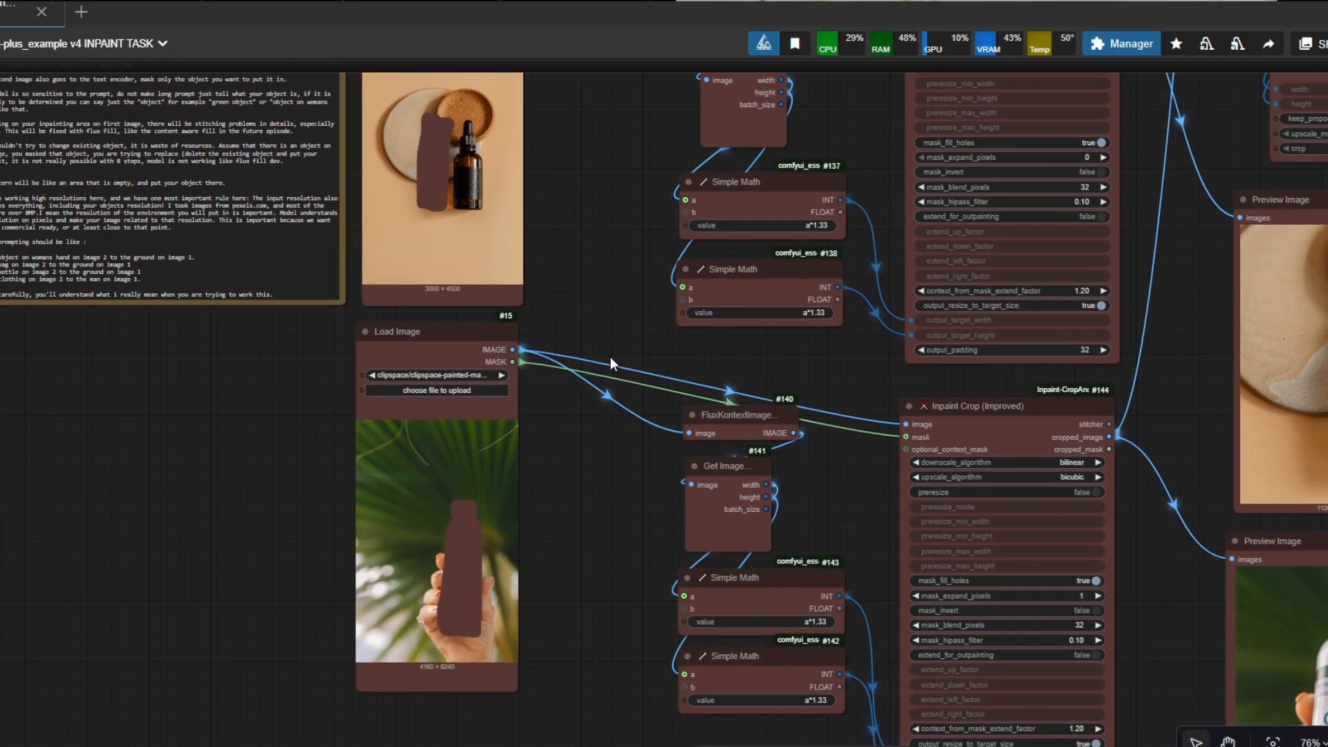
{"action": "left_click_drag", "start_coordinate": [612, 363], "coordinate": [575, 126]}
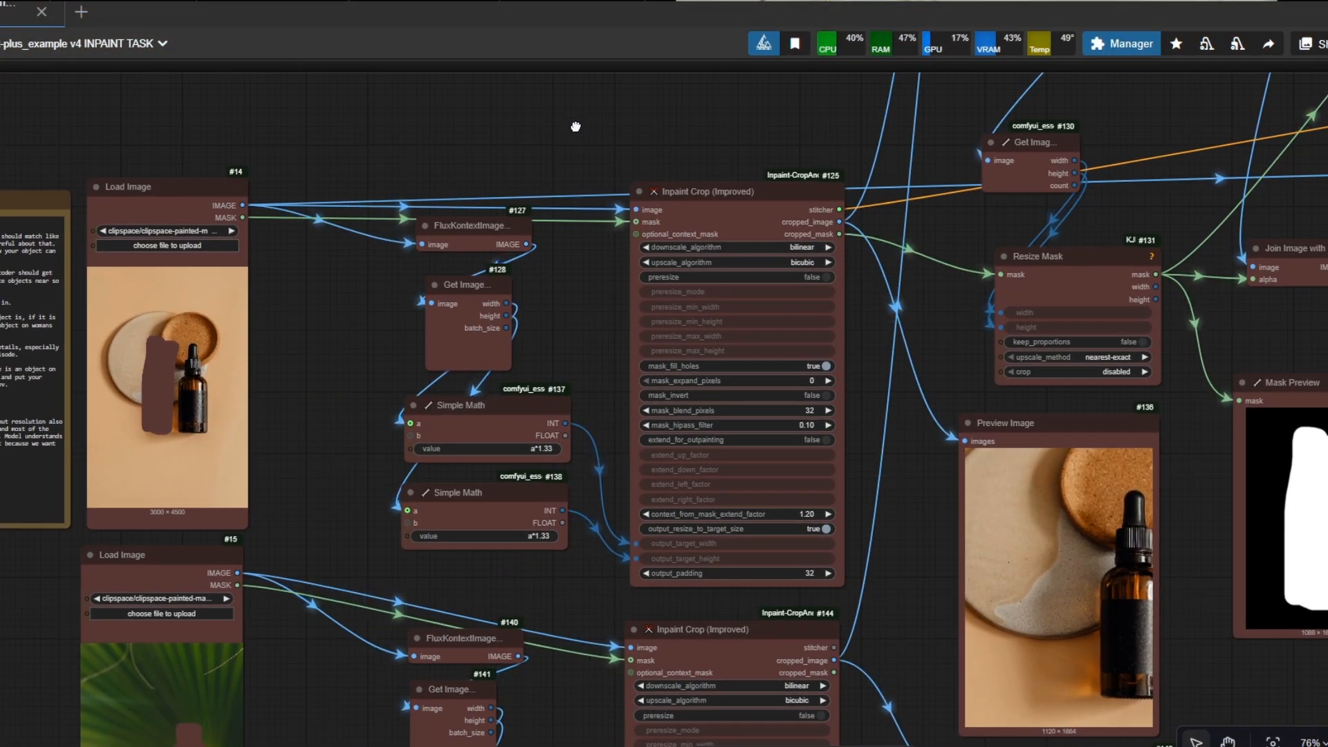
{"action": "scroll", "scroll_direction": "down", "scroll_amount": 3}
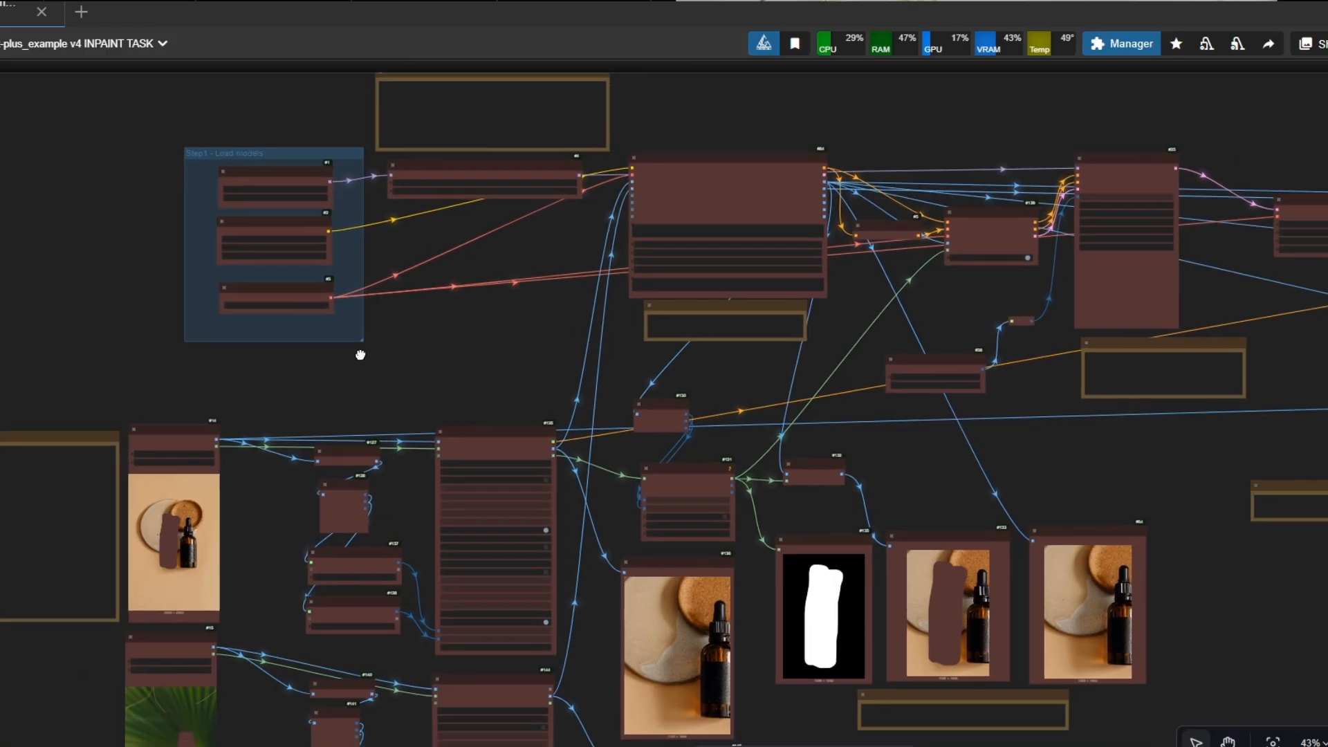
{"action": "left_click_drag", "start_coordinate": [359, 355], "coordinate": [637, 324]}
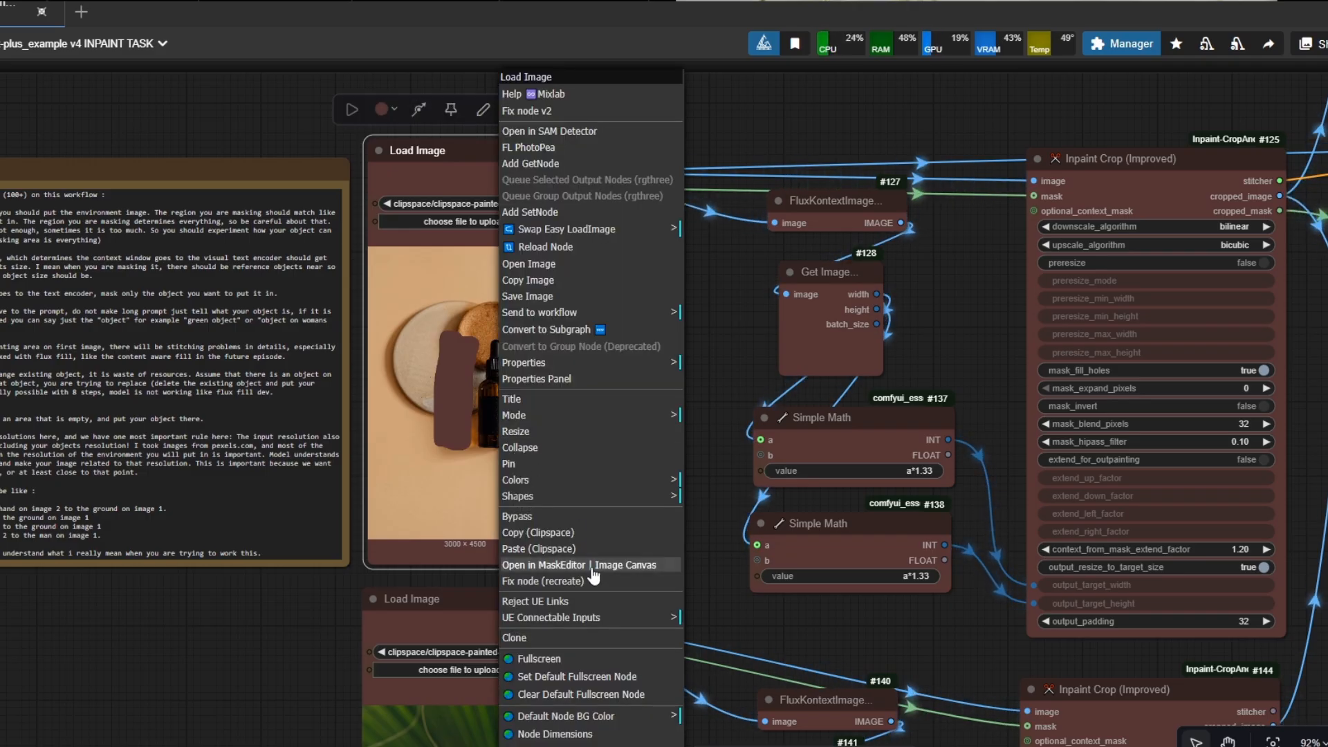
- Mask an empty spot on the stone dish and save, then mask the held lotion bottle
{"action": "left_click", "coordinate": [577, 565]}
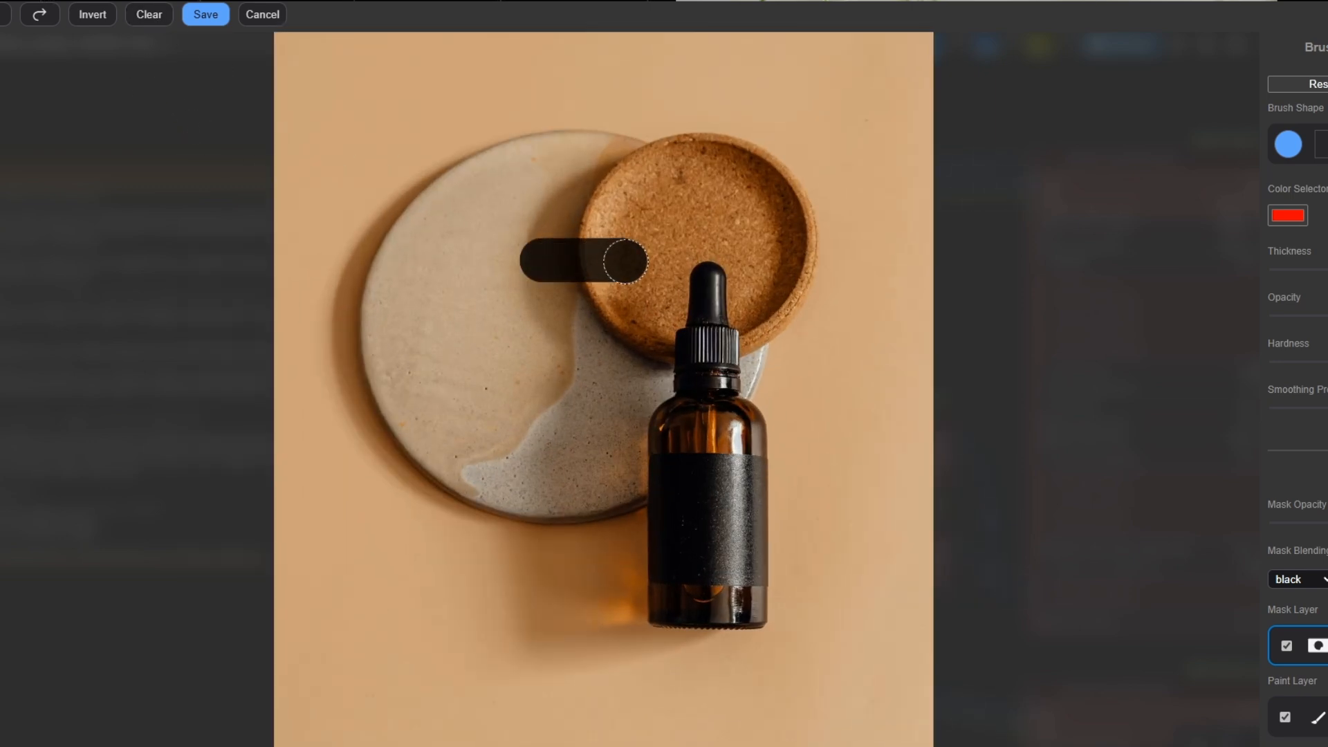
{"action": "left_click_drag", "start_coordinate": [623, 260], "coordinate": [509, 616]}
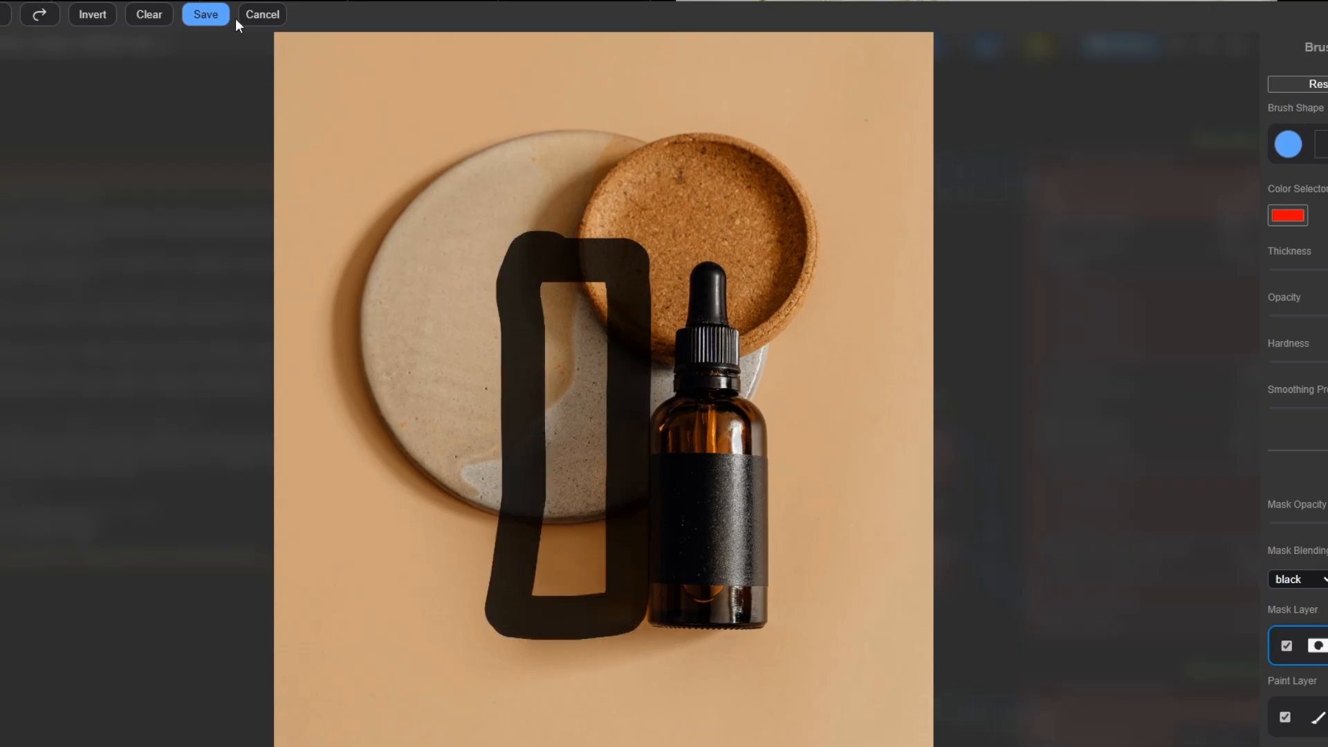
{"action": "left_click", "coordinate": [205, 14]}
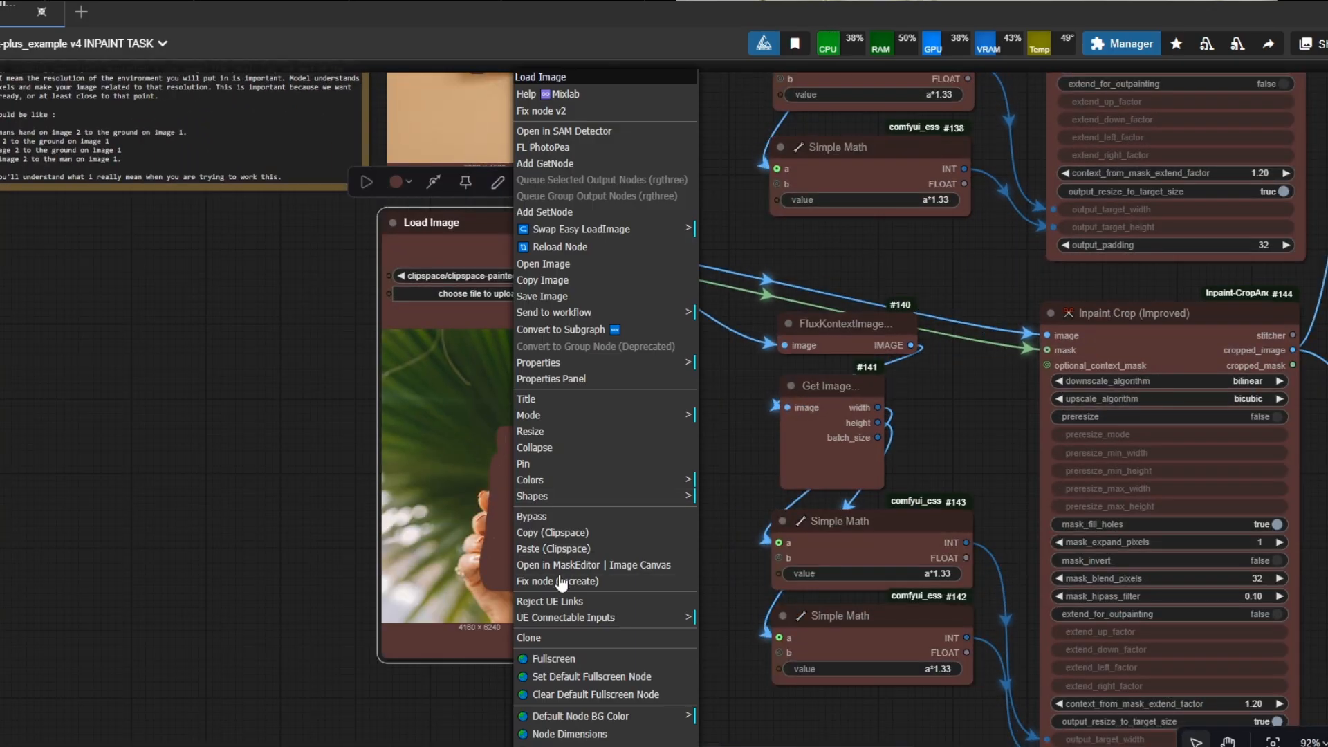
{"action": "left_click", "coordinate": [594, 565]}
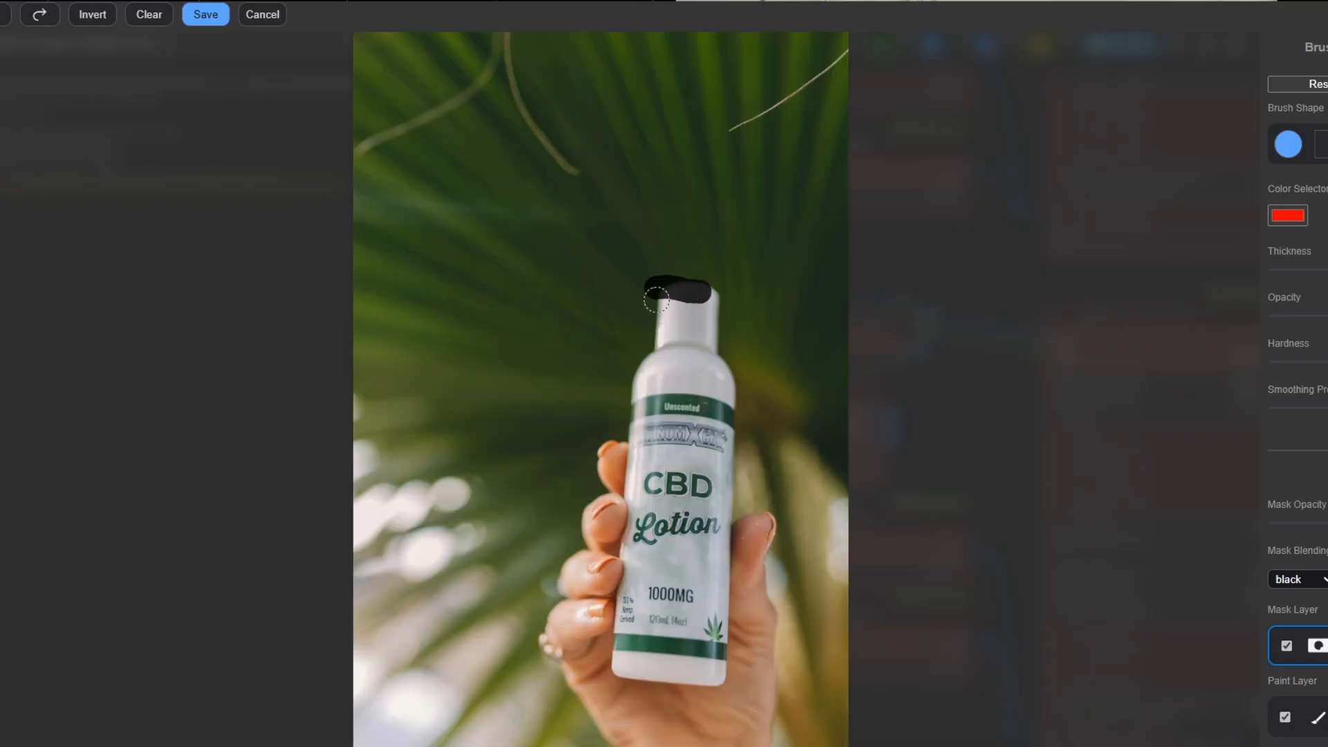
{"action": "left_click_drag", "start_coordinate": [664, 292], "coordinate": [631, 547]}
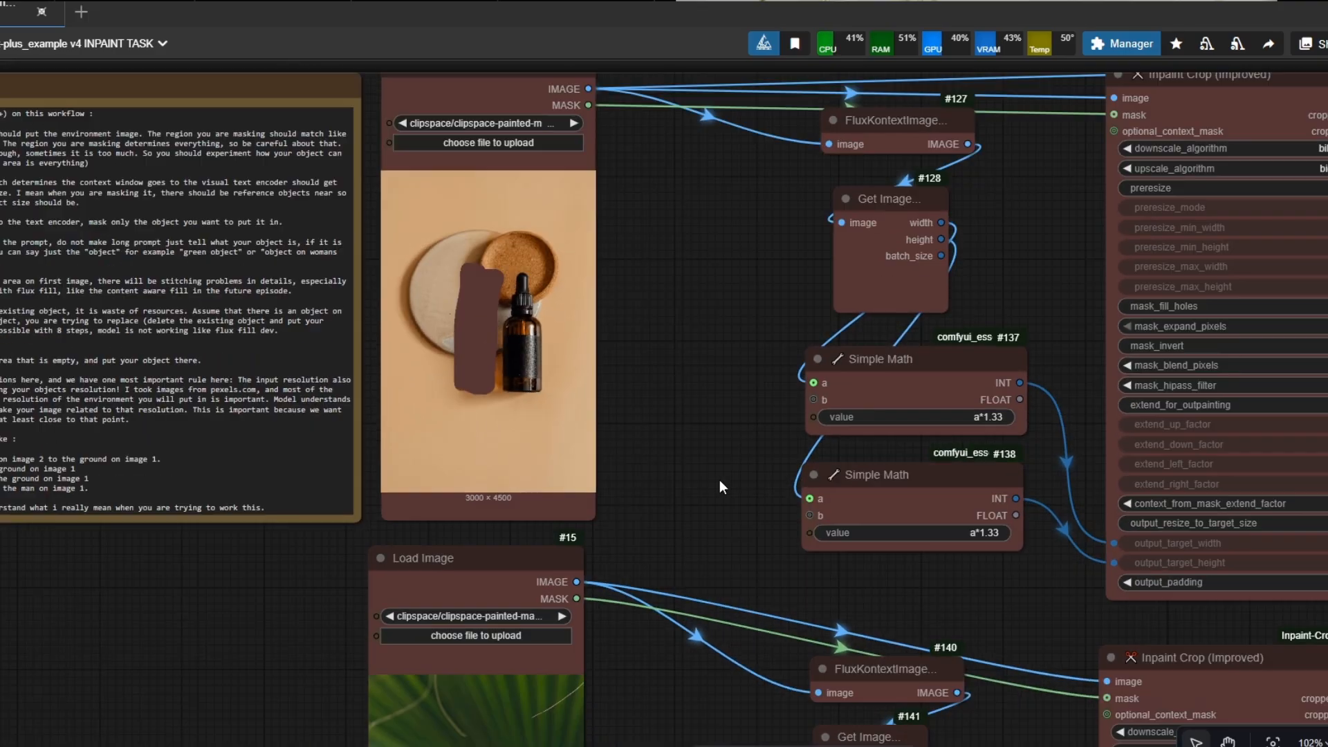
{"action": "scroll", "scroll_direction": "down", "scroll_amount": 3}
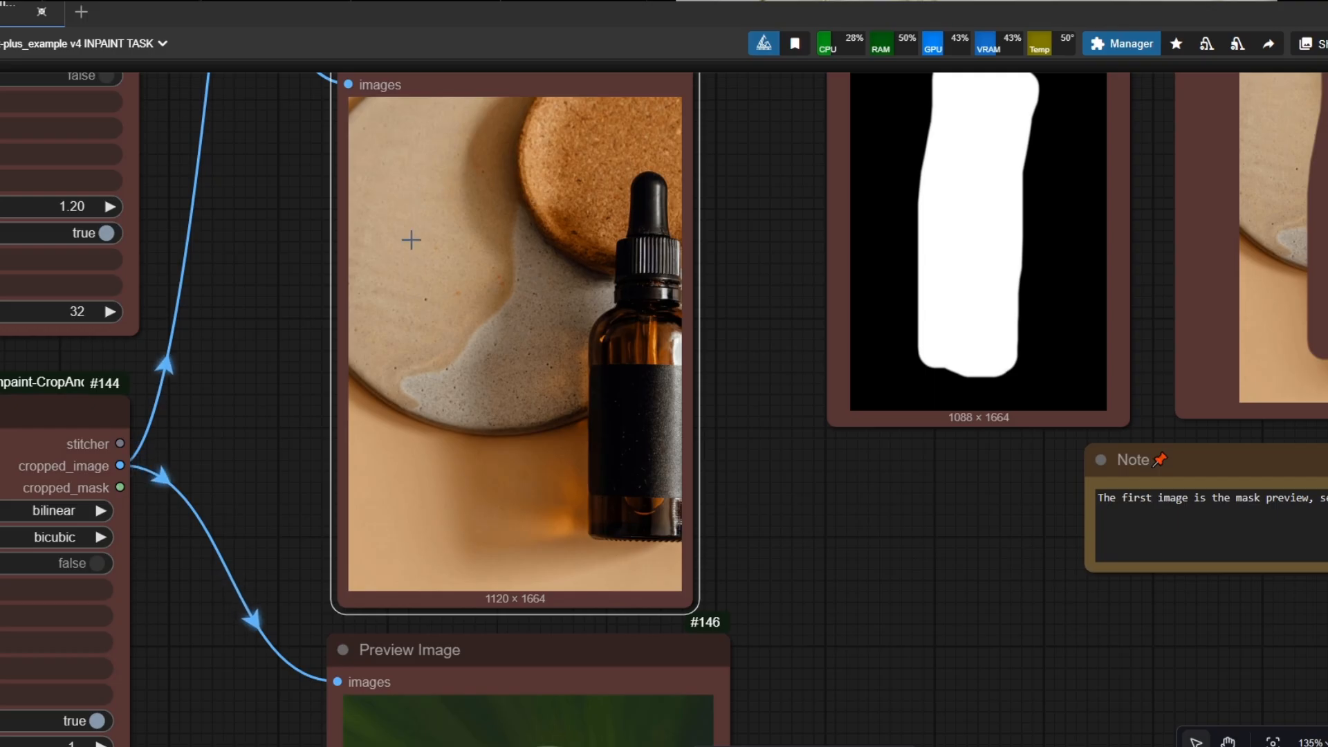
{"action": "scroll", "scroll_direction": "down", "scroll_amount": 3}
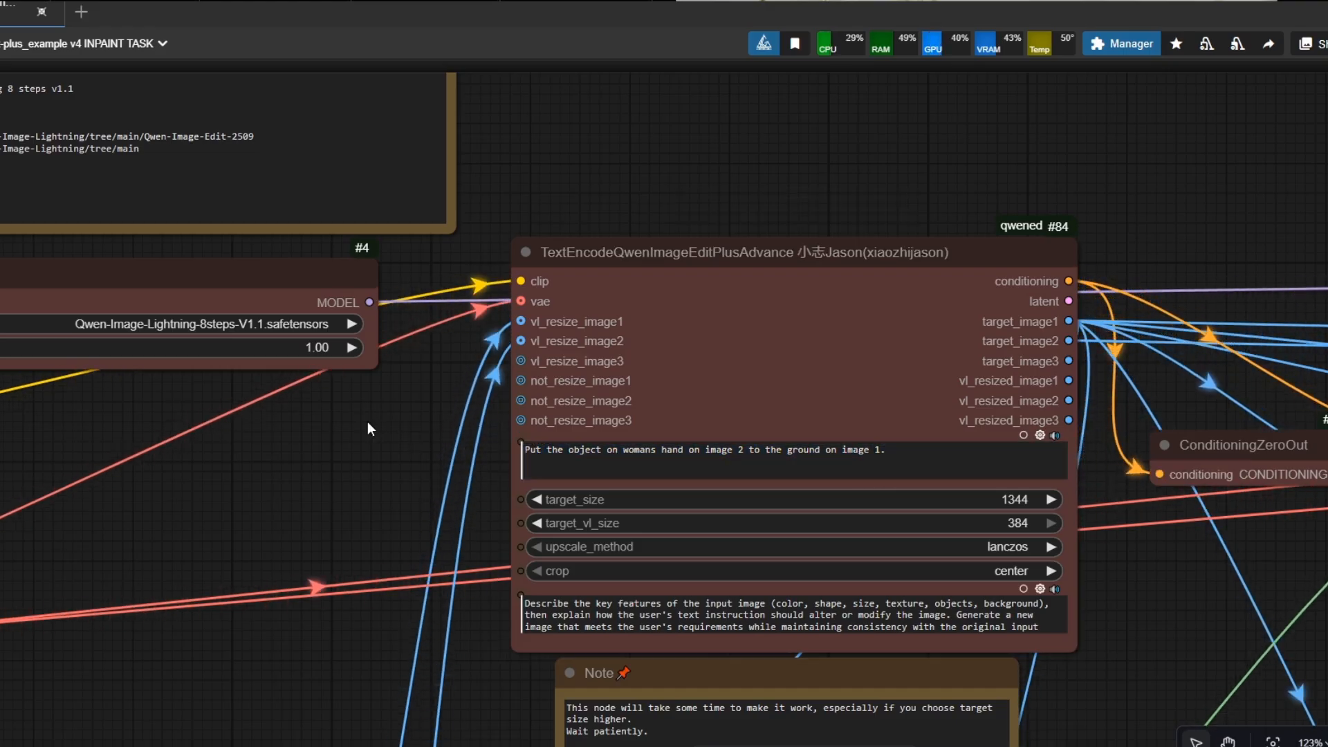
{"action": "left_click", "coordinate": [639, 465]}
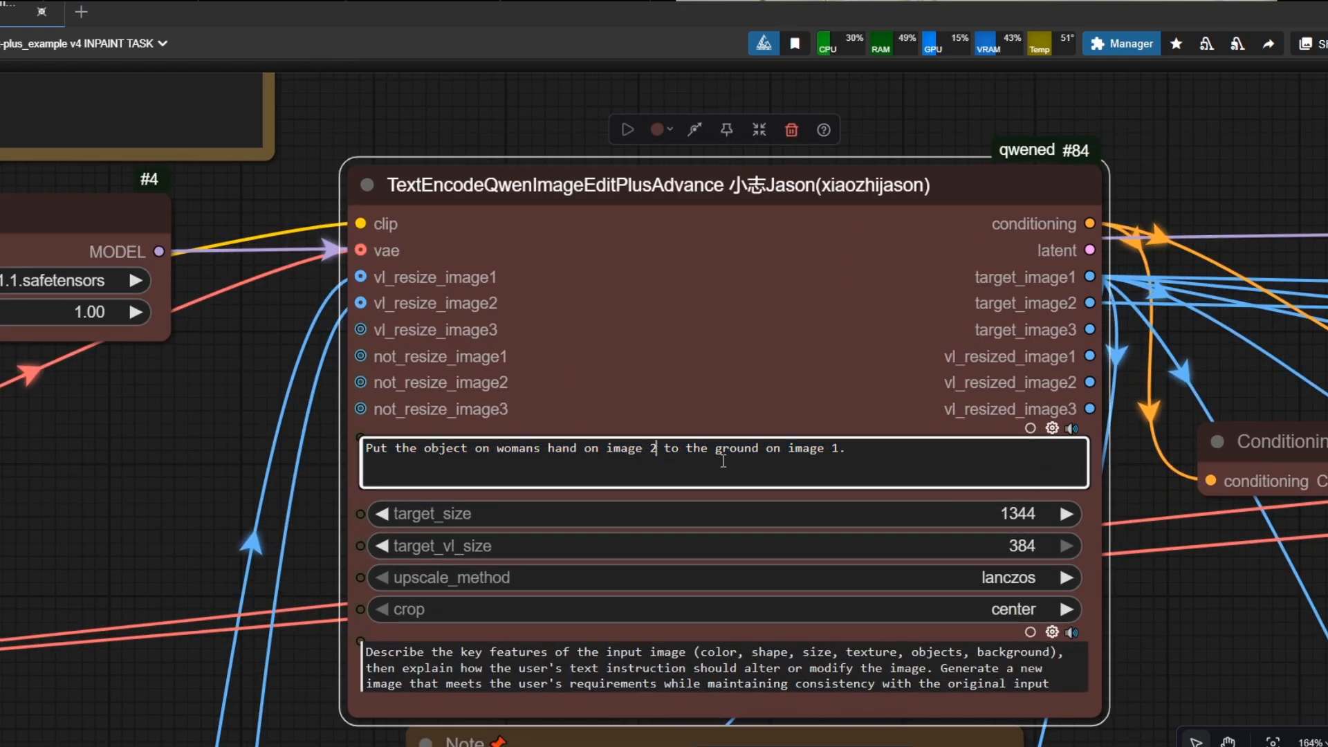
{"action": "double_click", "coordinate": [814, 448]}
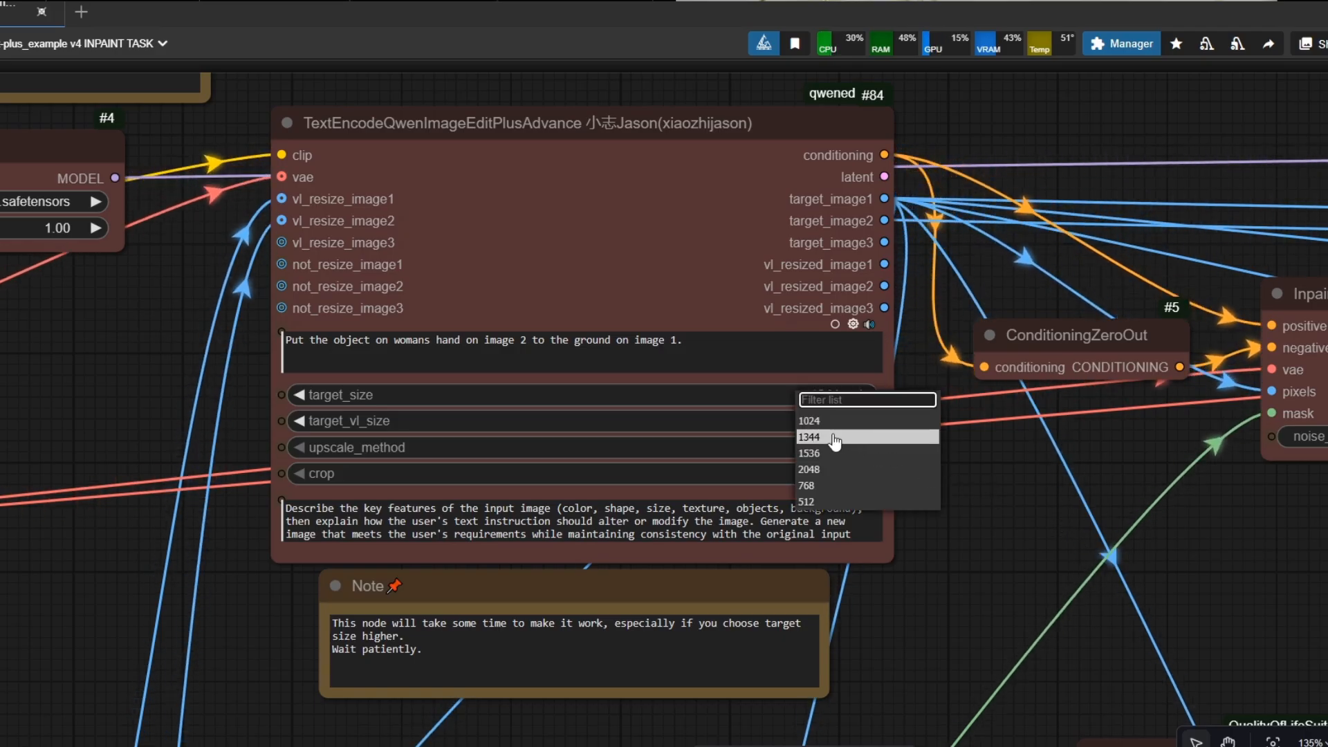
{"action": "mouse_move", "coordinate": [840, 426]}
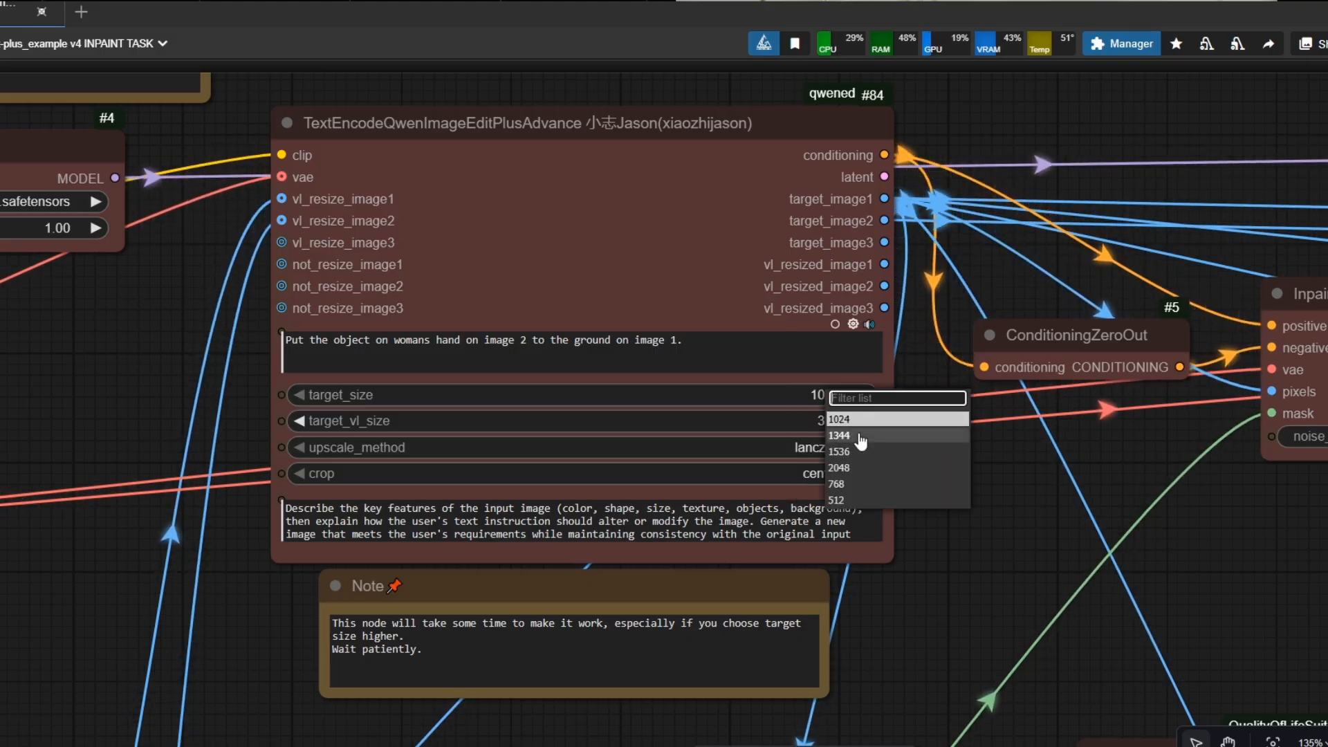
{"action": "left_click", "coordinate": [840, 435]}
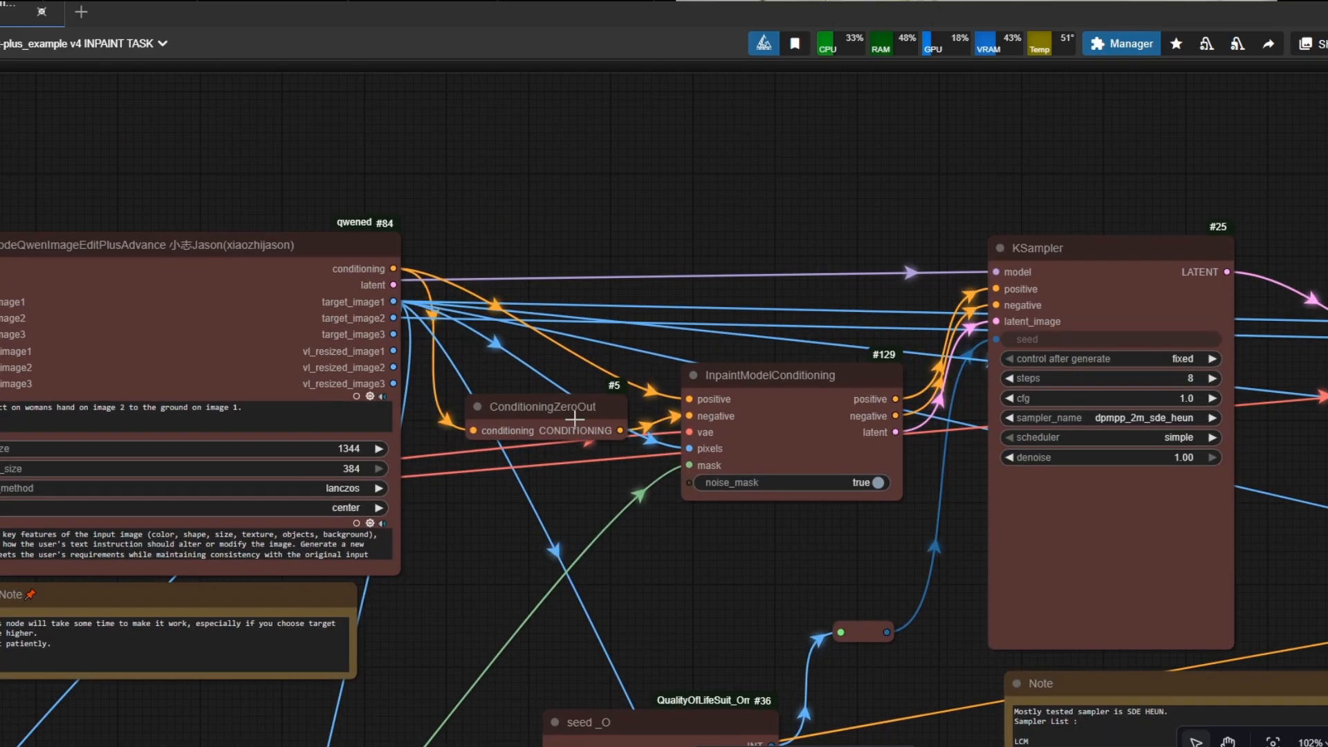
{"action": "scroll", "scroll_direction": "down", "scroll_amount": 3}
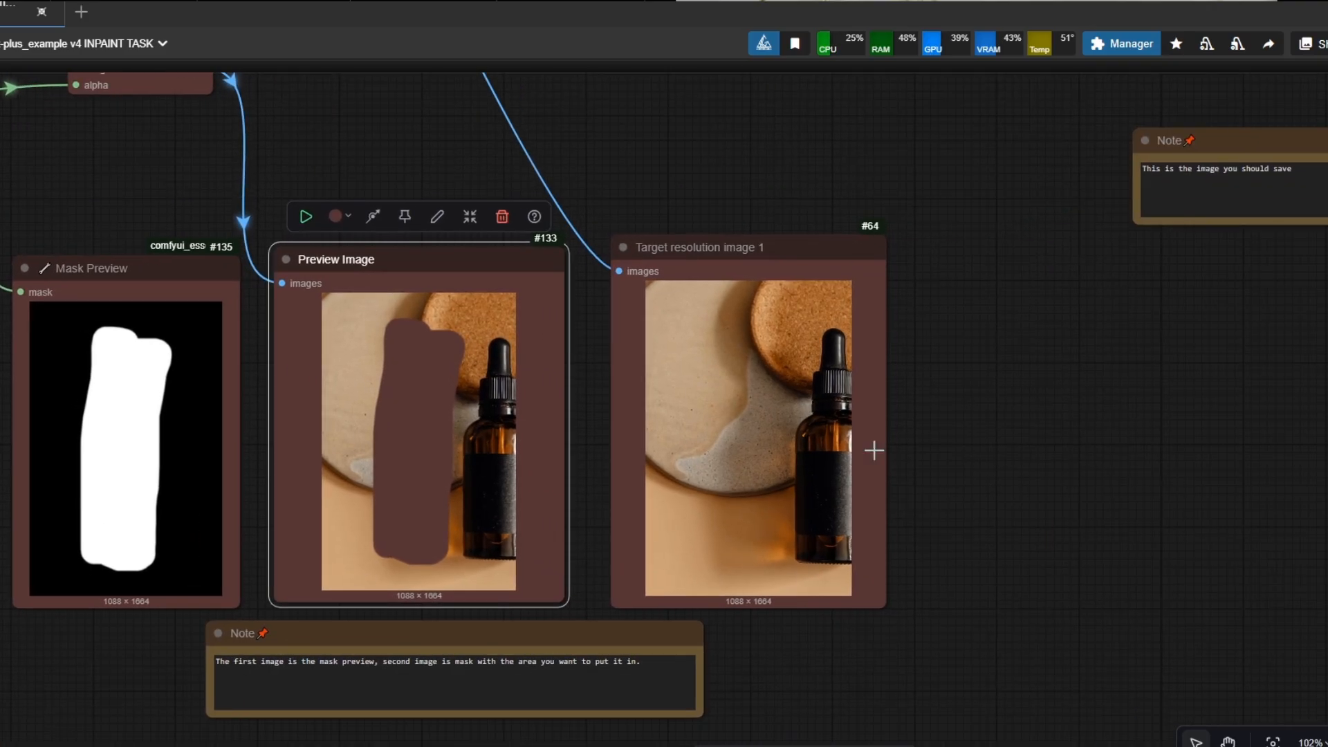
{"action": "scroll", "scroll_direction": "down", "scroll_amount": 3}
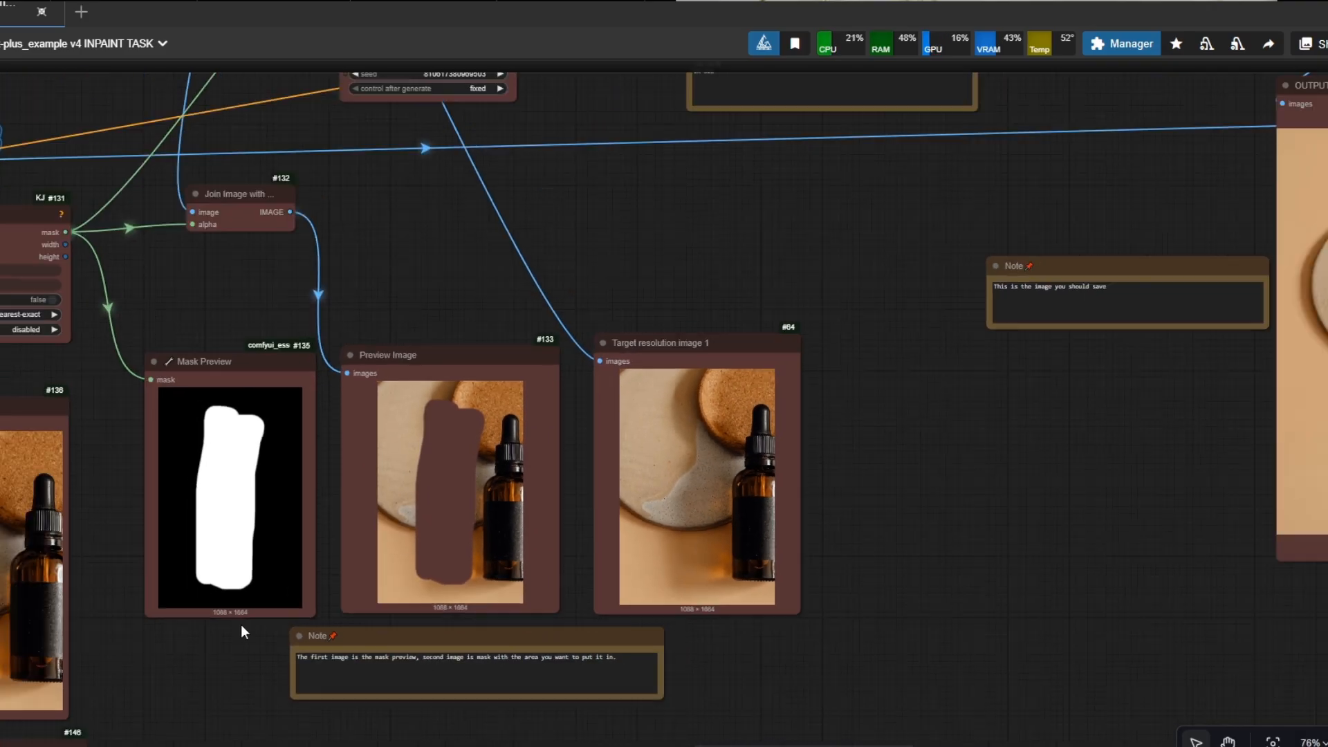
{"action": "left_click_drag", "start_coordinate": [242, 631], "coordinate": [574, 680]}
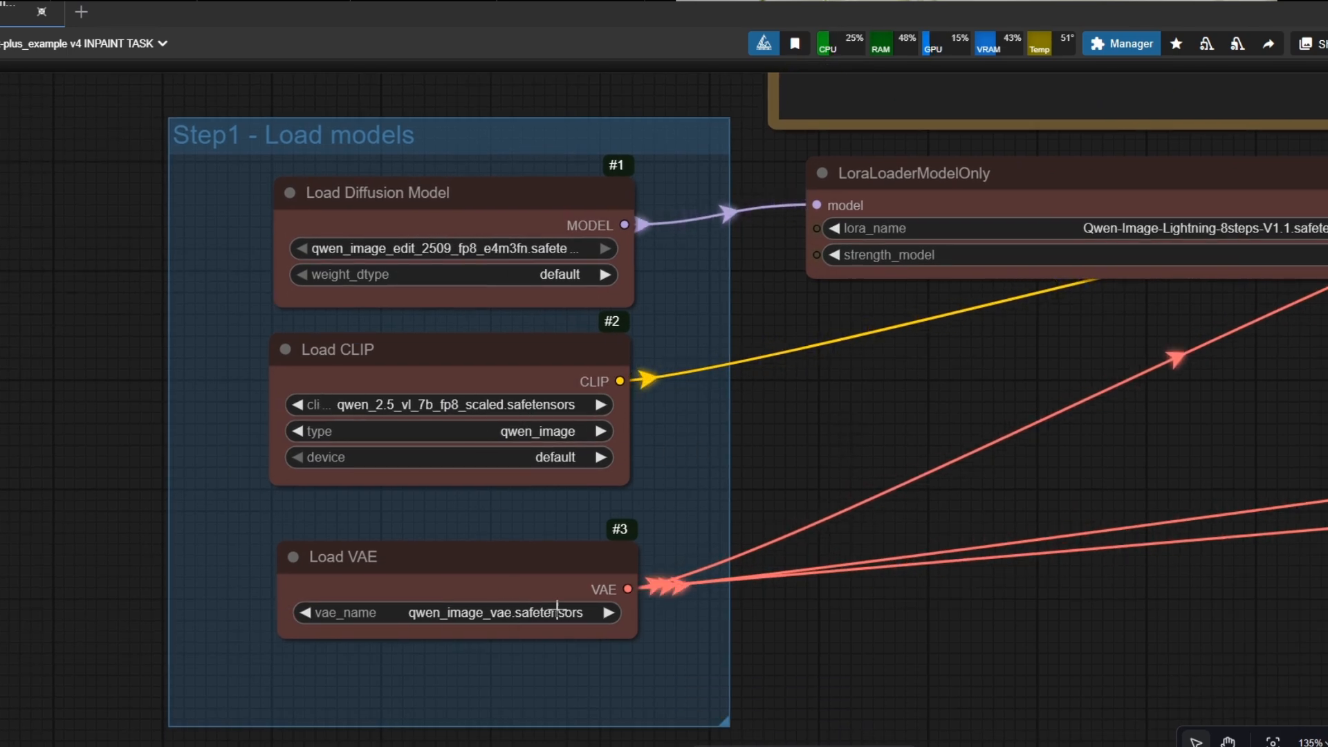
{"action": "left_click", "coordinate": [381, 193]}
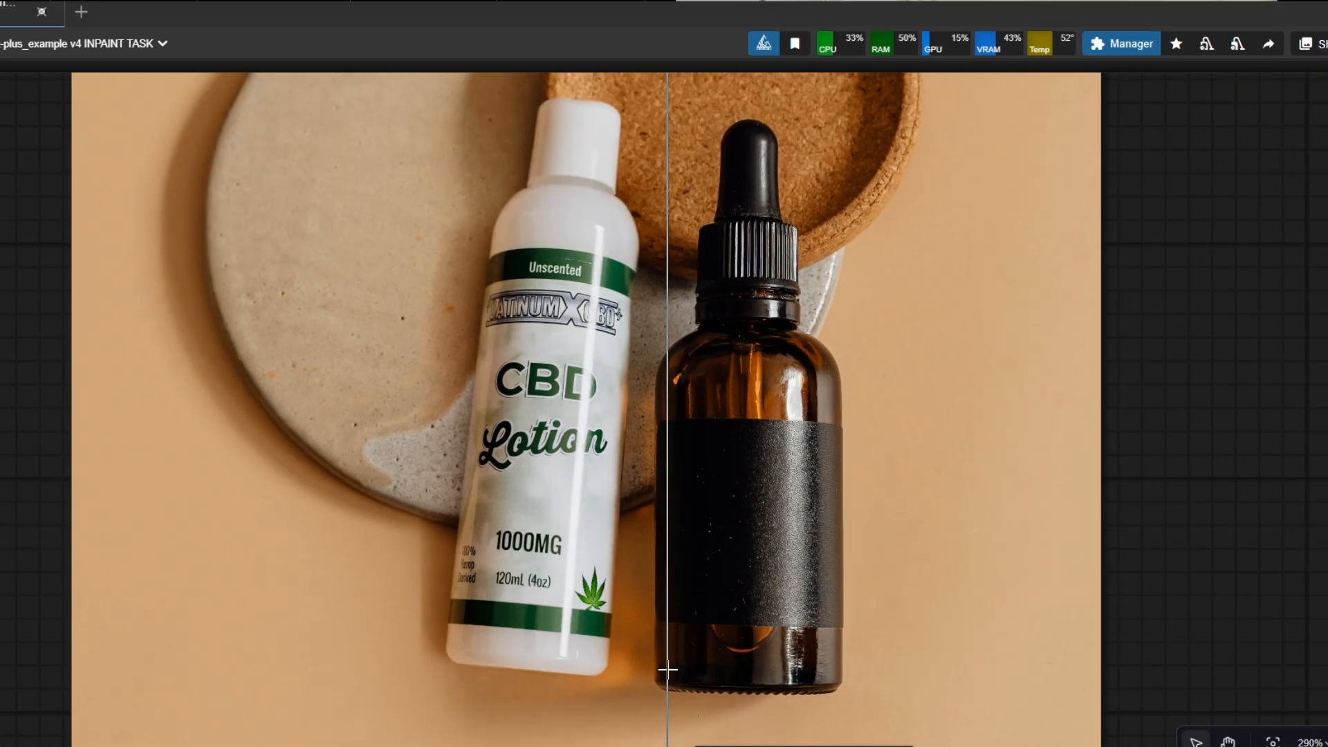
{"action": "left_click_drag", "start_coordinate": [668, 672], "coordinate": [756, 655]}
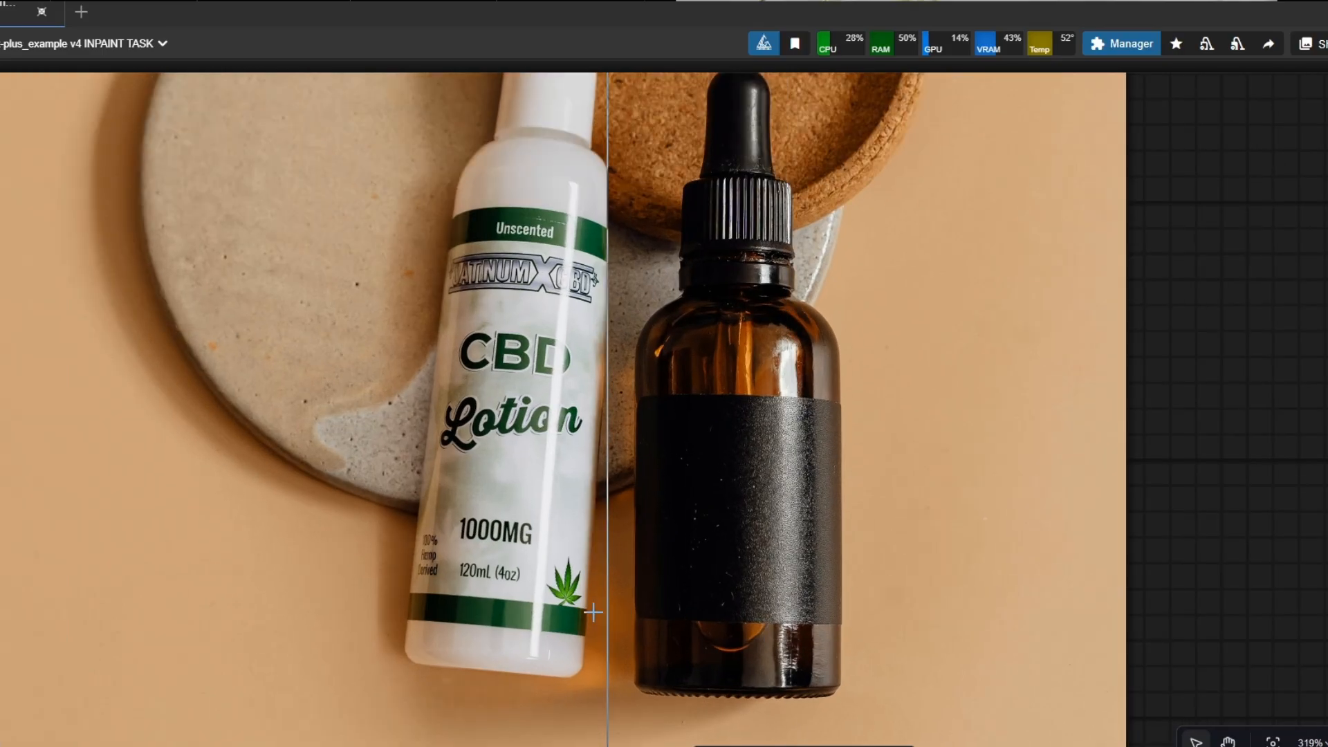
{"action": "scroll", "scroll_direction": "down", "scroll_amount": 3}
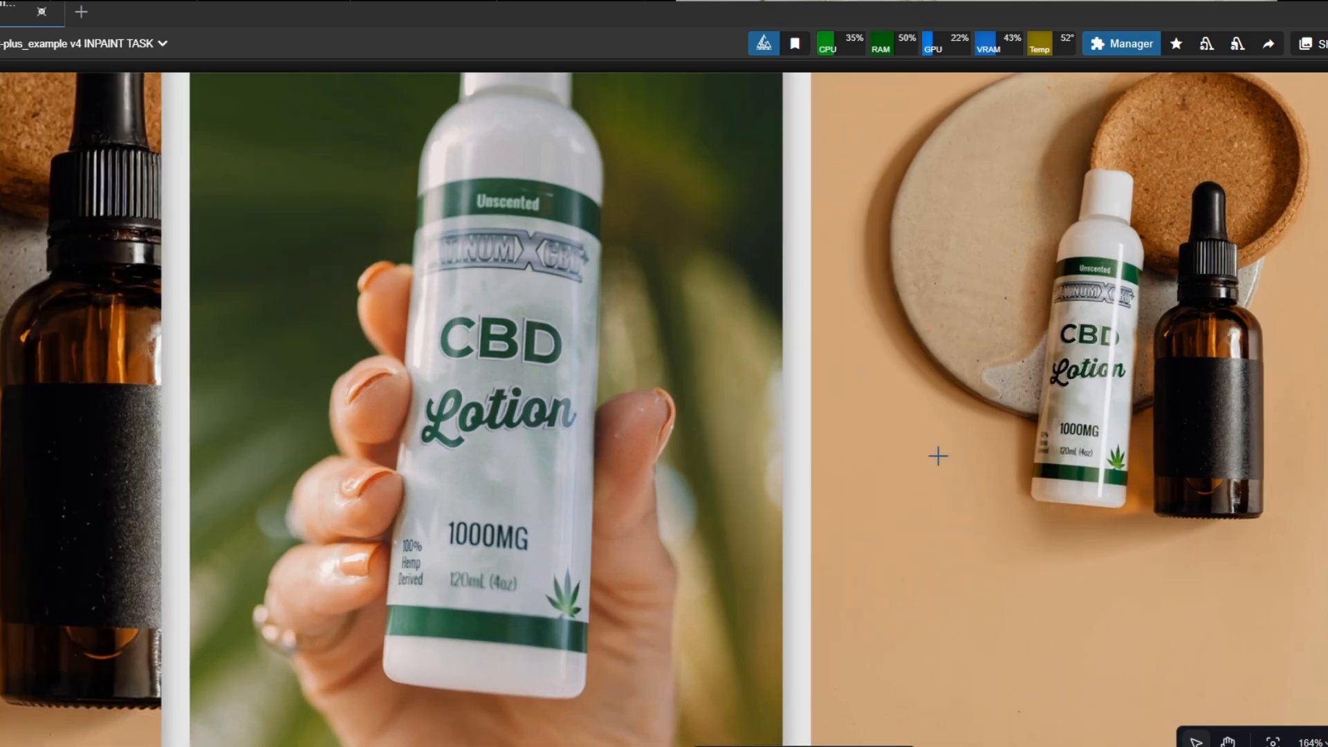
{"action": "mouse_move", "coordinate": [1001, 409]}
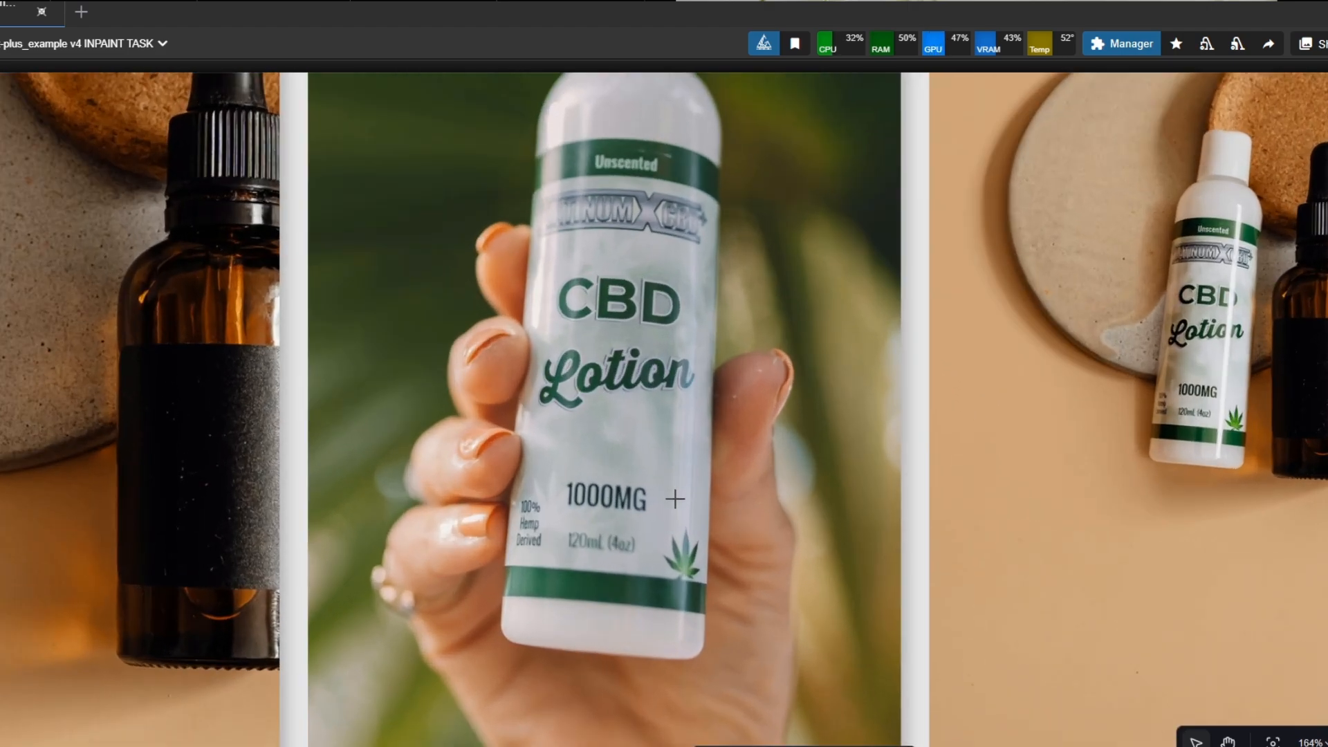
{"action": "scroll", "scroll_direction": "down", "scroll_amount": 3}
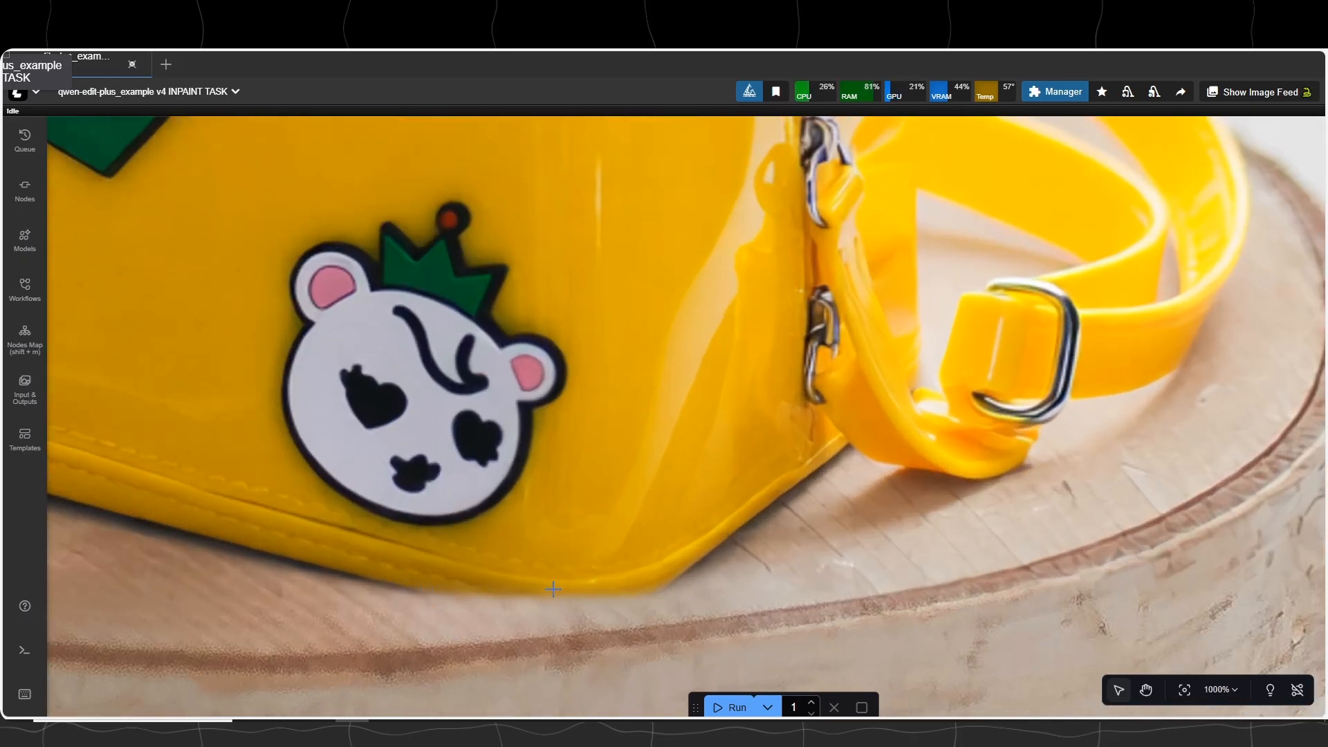
- Lower the Qwen encoder's target_size from 1536 to 1344 for the serum bottle edit
{"action": "scroll", "scroll_direction": "down", "scroll_amount": 3}
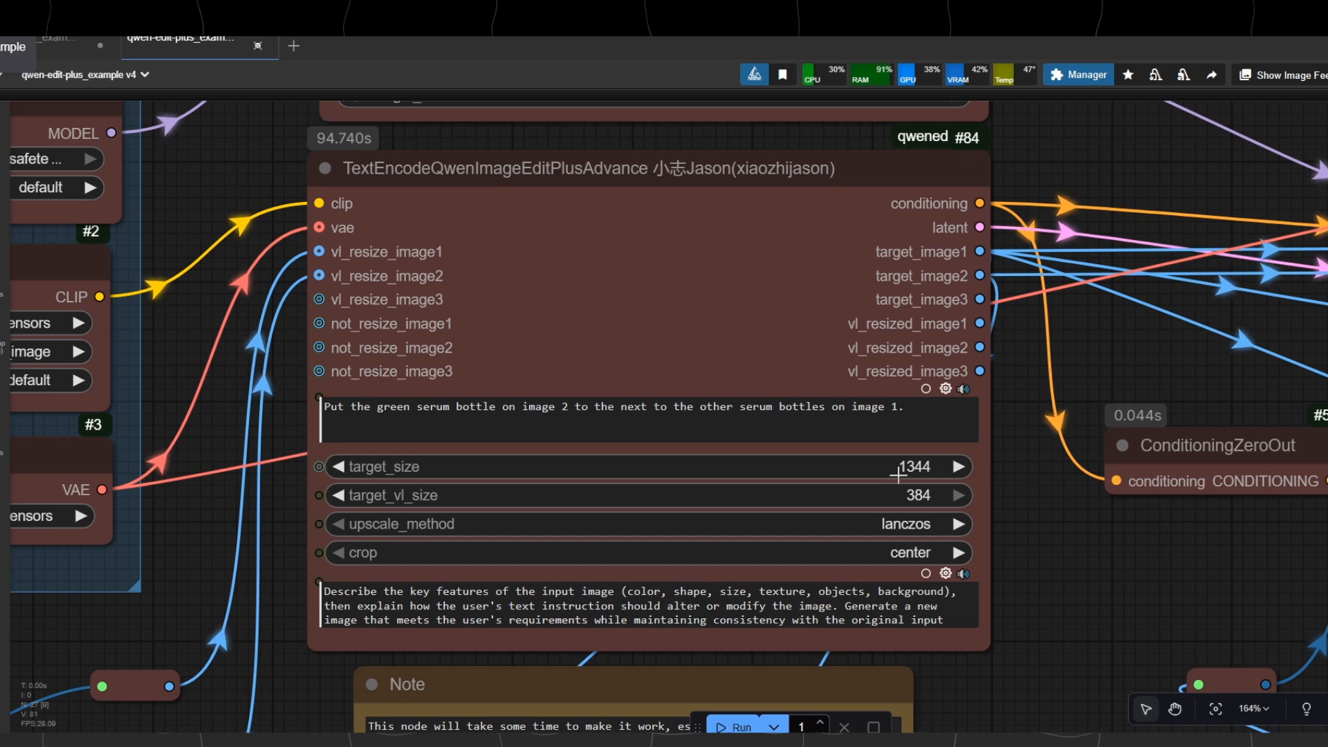
{"action": "left_click", "coordinate": [911, 467]}
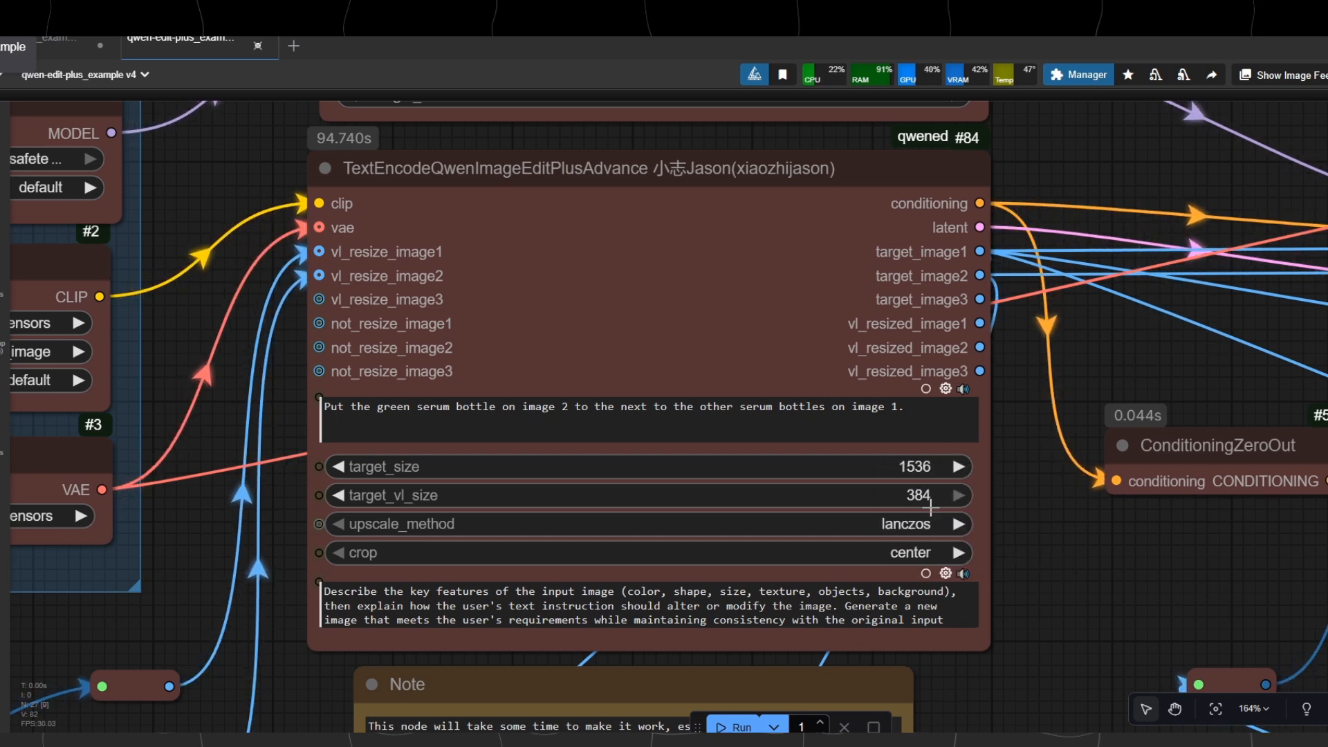
{"action": "left_click", "coordinate": [954, 466]}
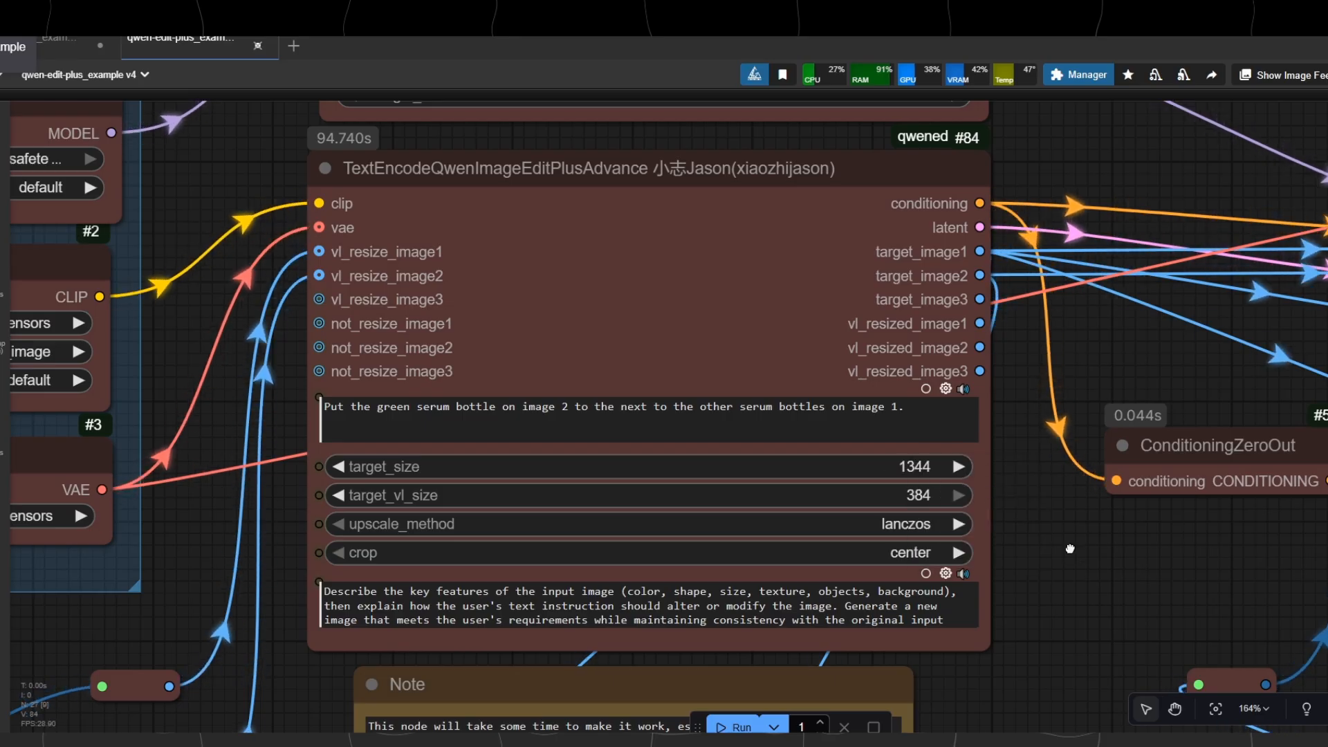
{"action": "scroll", "scroll_direction": "down", "scroll_amount": 3}
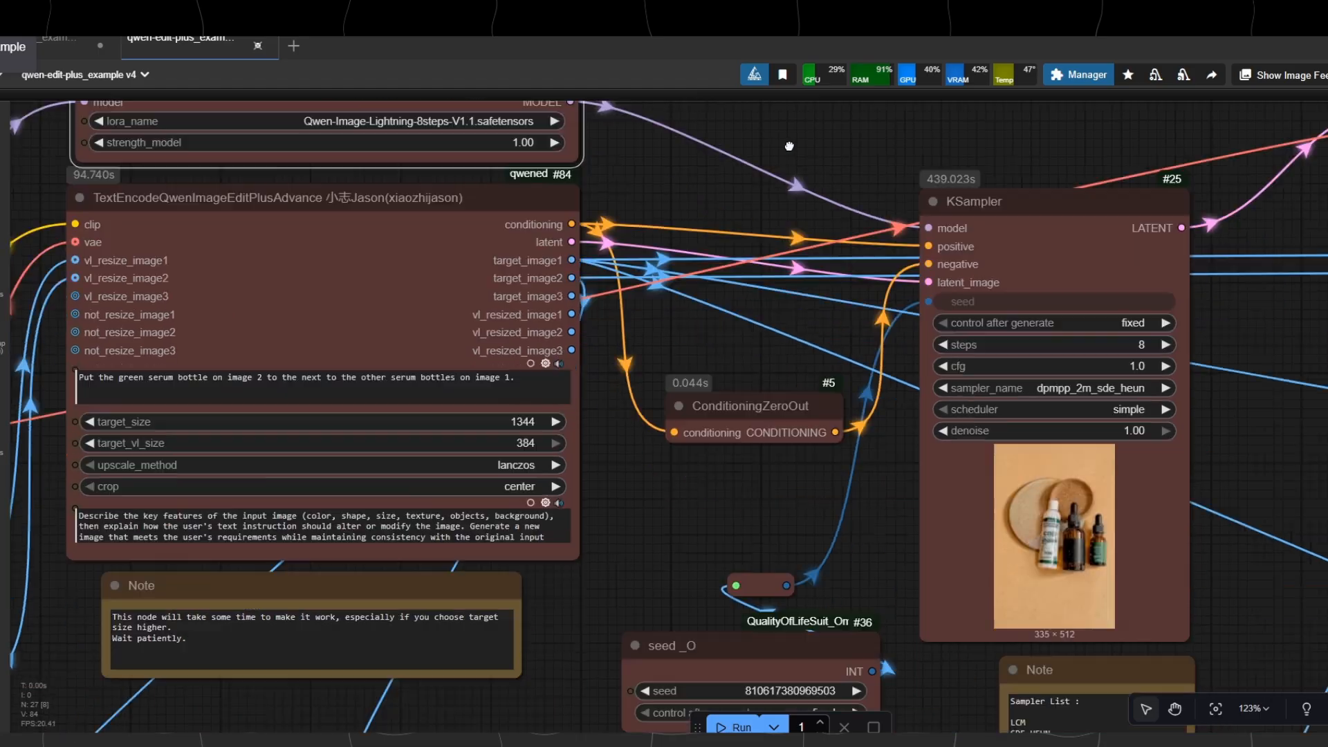
{"action": "scroll", "scroll_direction": "down", "scroll_amount": 3}
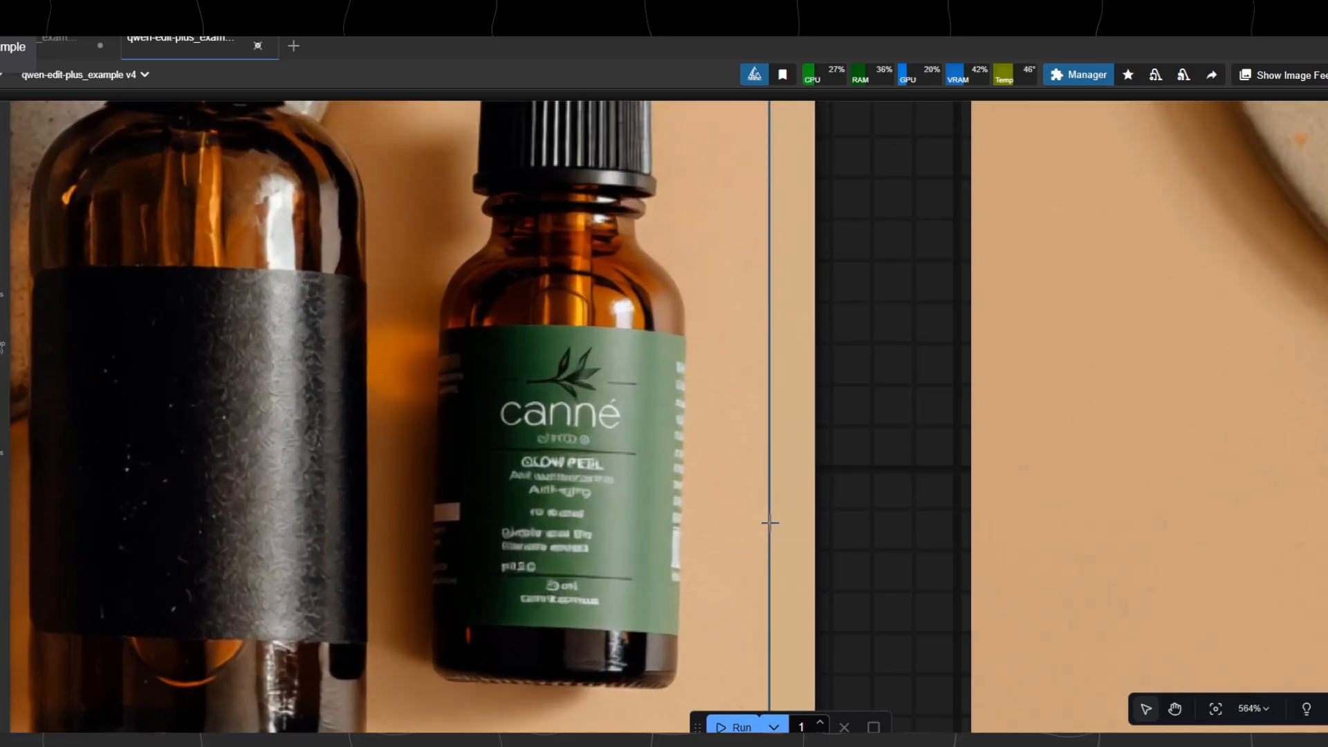
{"action": "scroll", "scroll_direction": "down", "scroll_amount": 3}
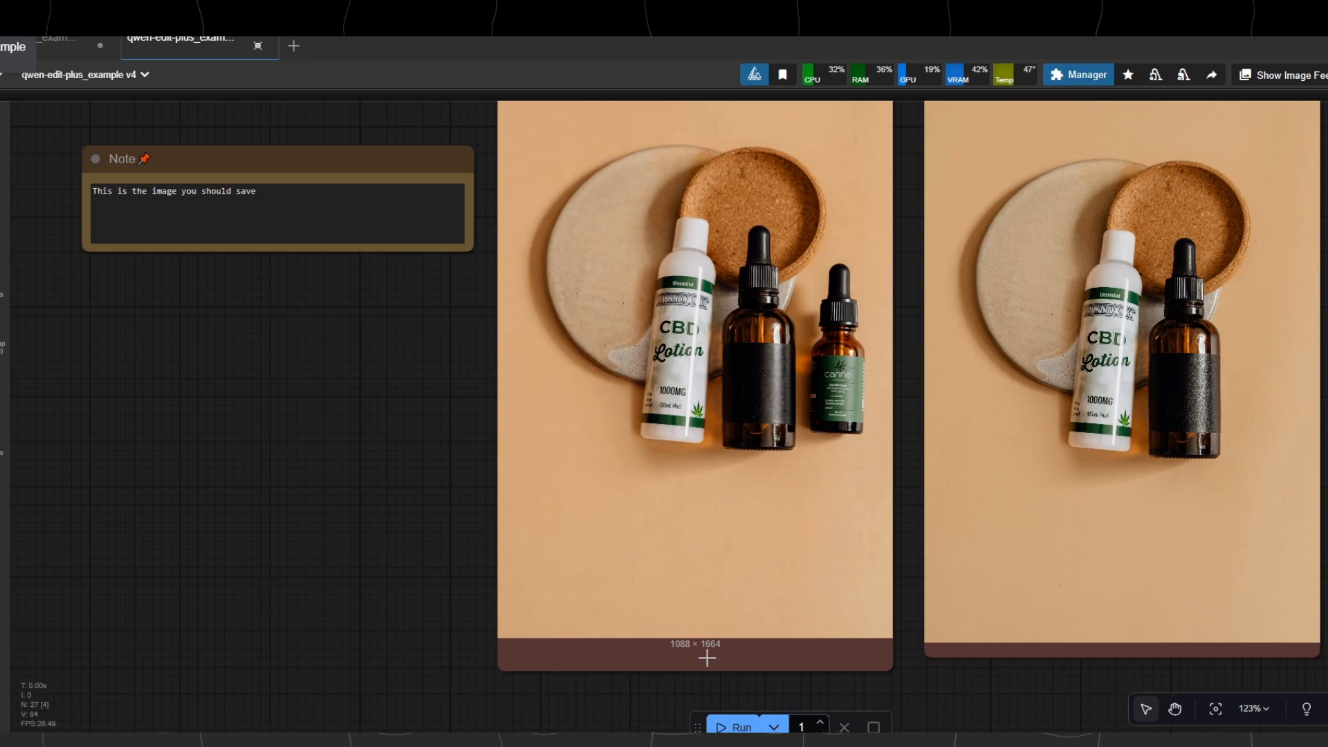
{"action": "scroll", "scroll_direction": "down", "scroll_amount": 3}
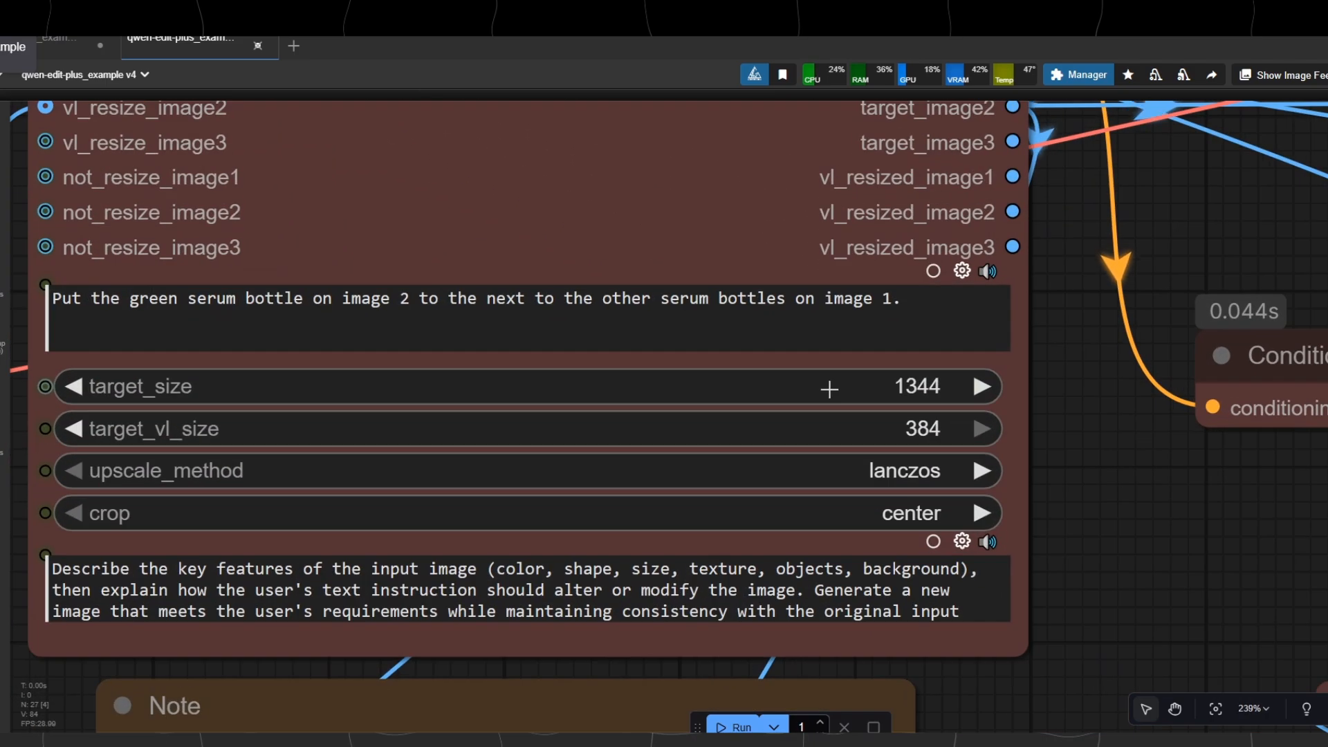
{"action": "left_click", "coordinate": [914, 388]}
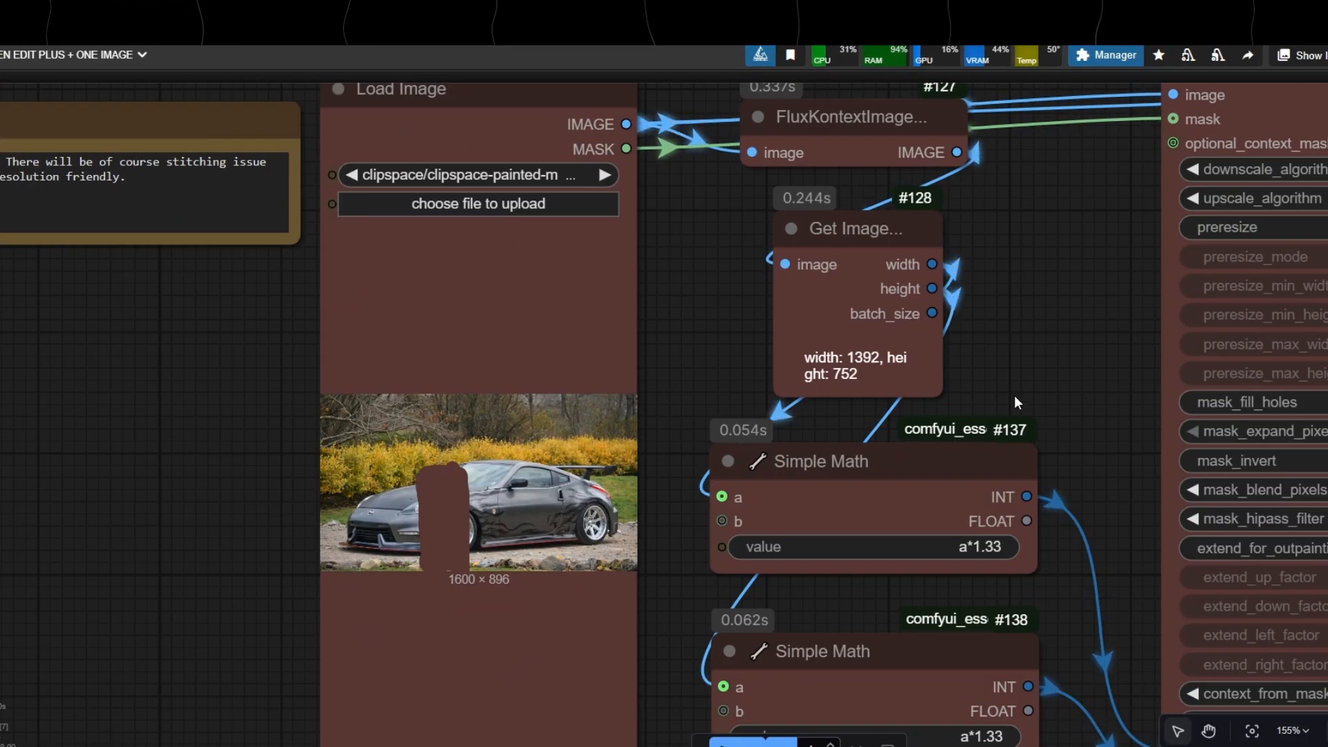
- Scroll through the one-image workflow from the masked car photo to the add-a-man prompt
{"action": "scroll", "scroll_direction": "down", "scroll_amount": 3}
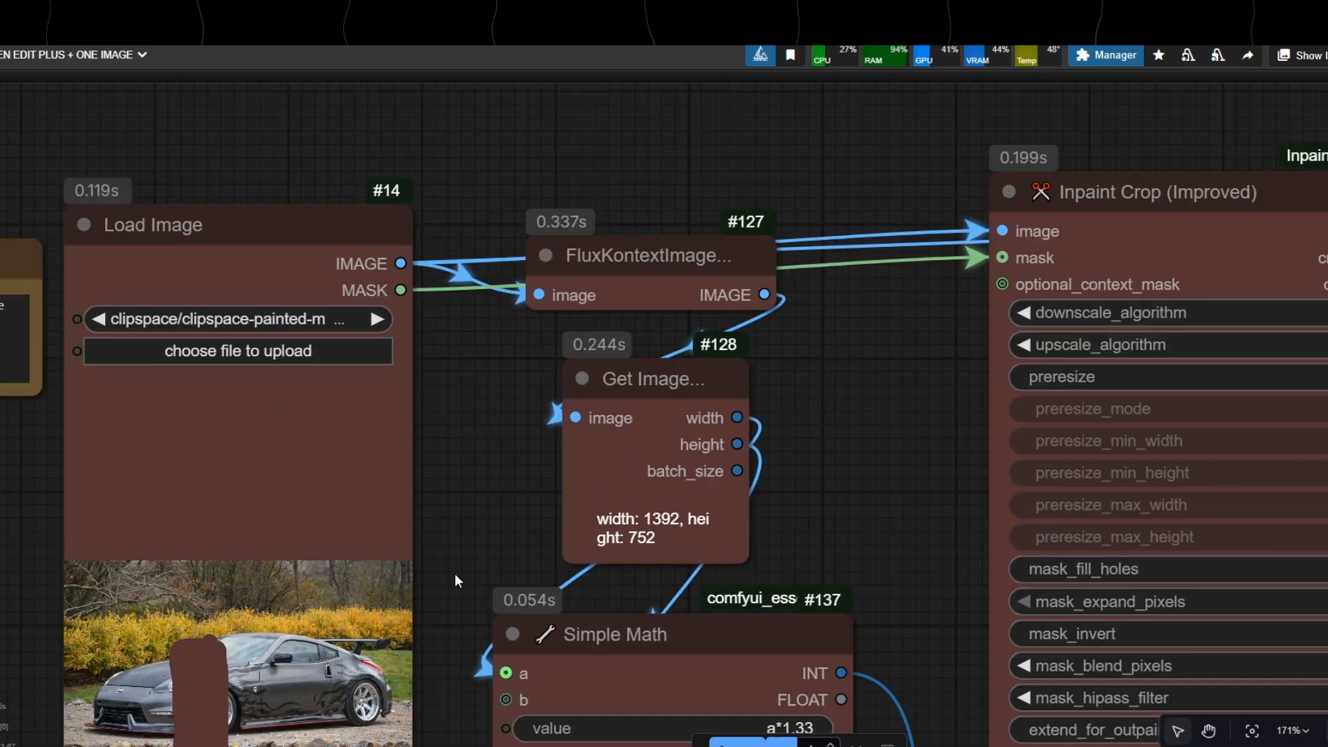
{"action": "scroll", "scroll_direction": "down", "scroll_amount": 3}
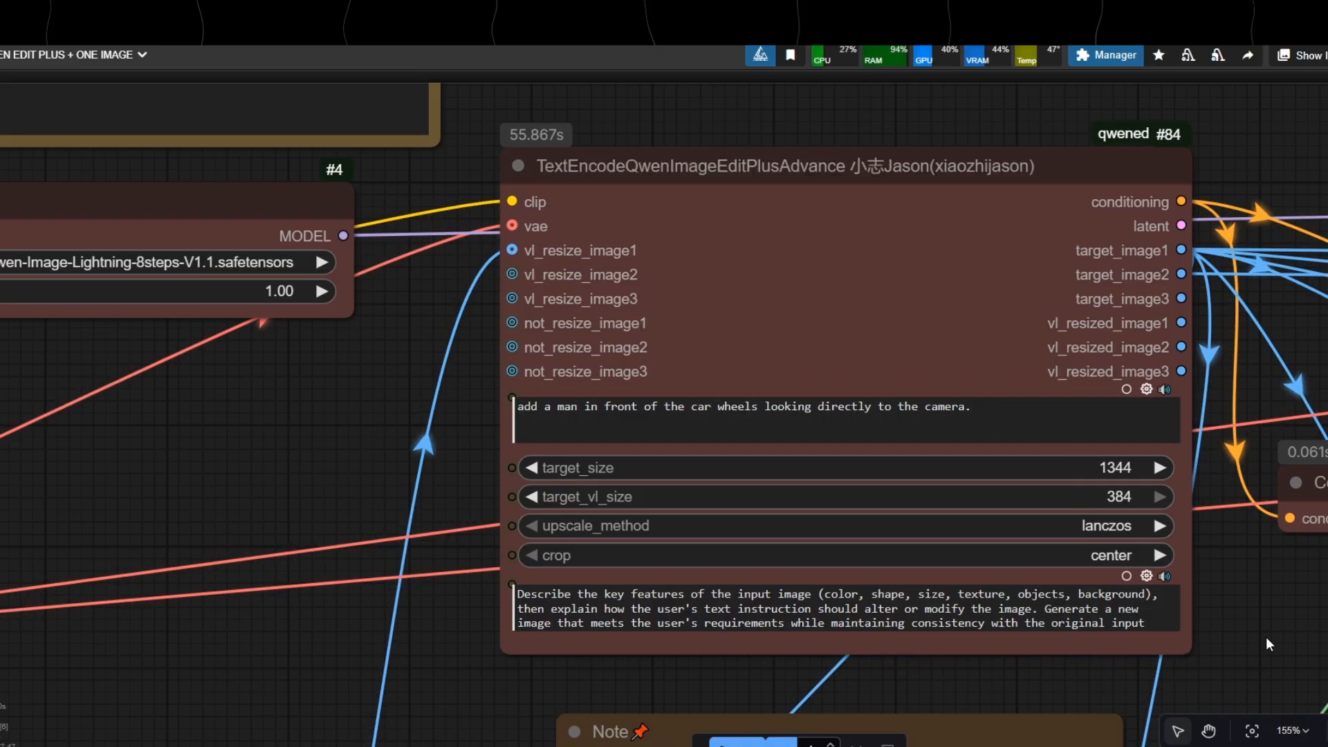
{"action": "scroll", "scroll_direction": "down", "scroll_amount": 3}
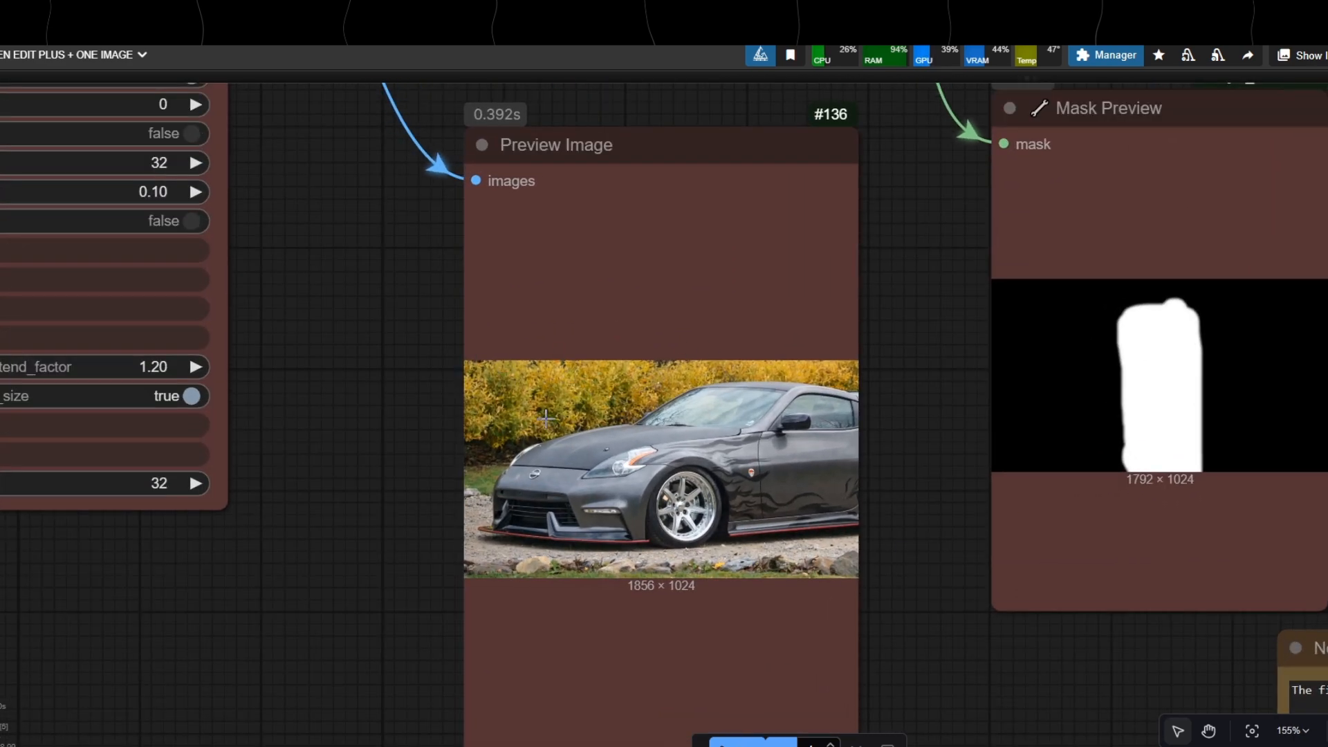
{"action": "mouse_move", "coordinate": [729, 489]}
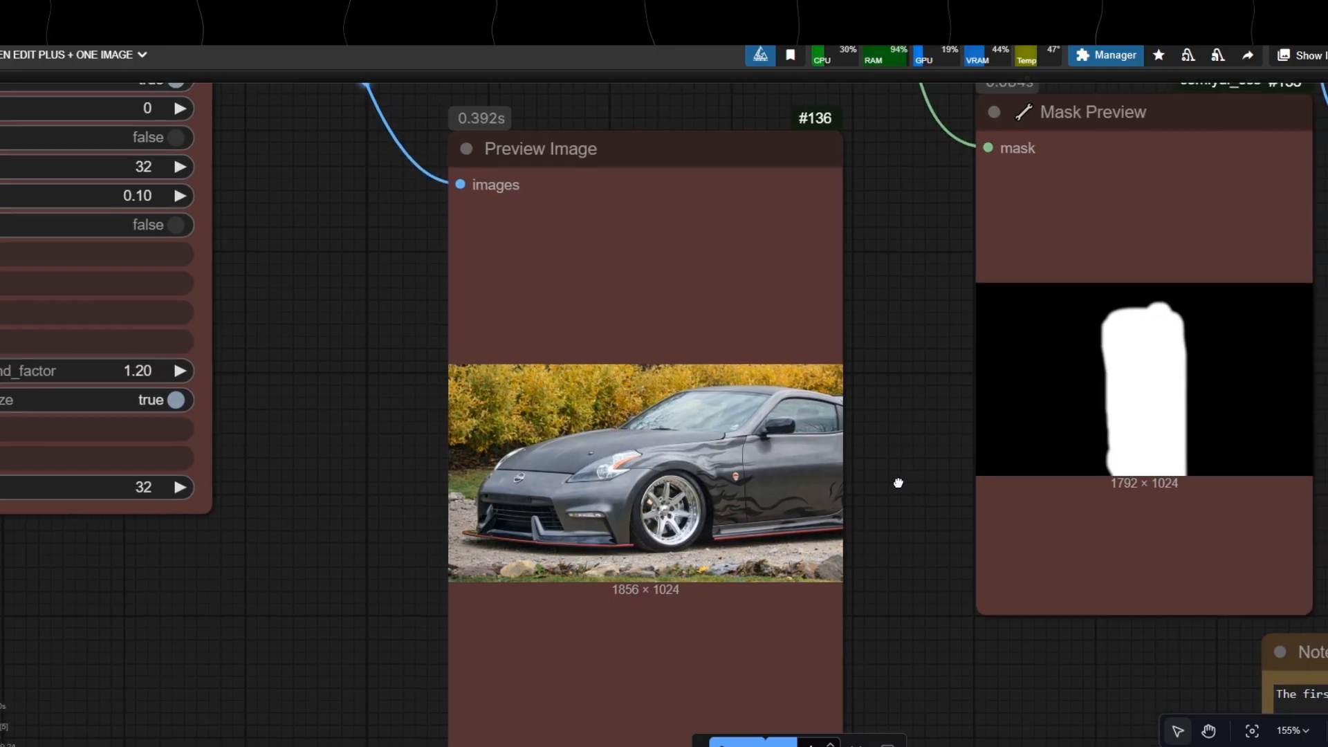
{"action": "scroll", "scroll_direction": "down", "scroll_amount": 3}
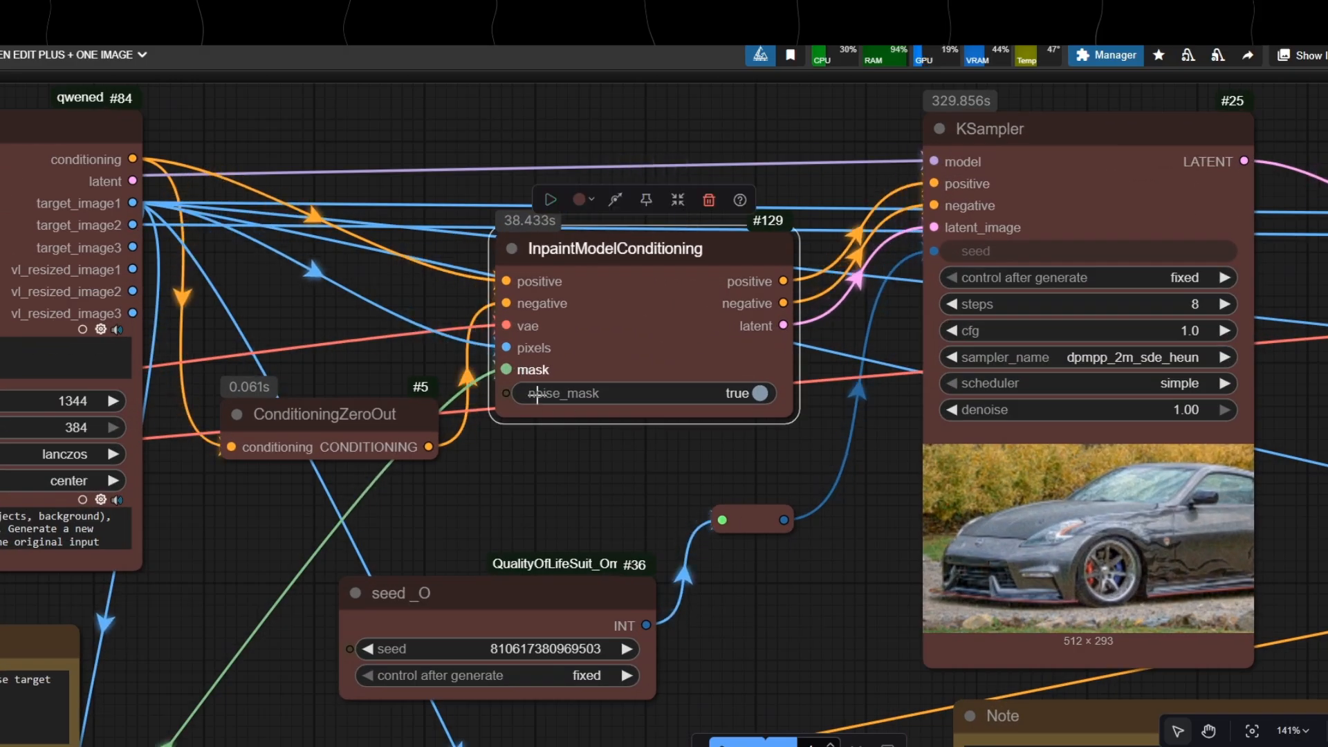
{"action": "scroll", "scroll_direction": "down", "scroll_amount": 3}
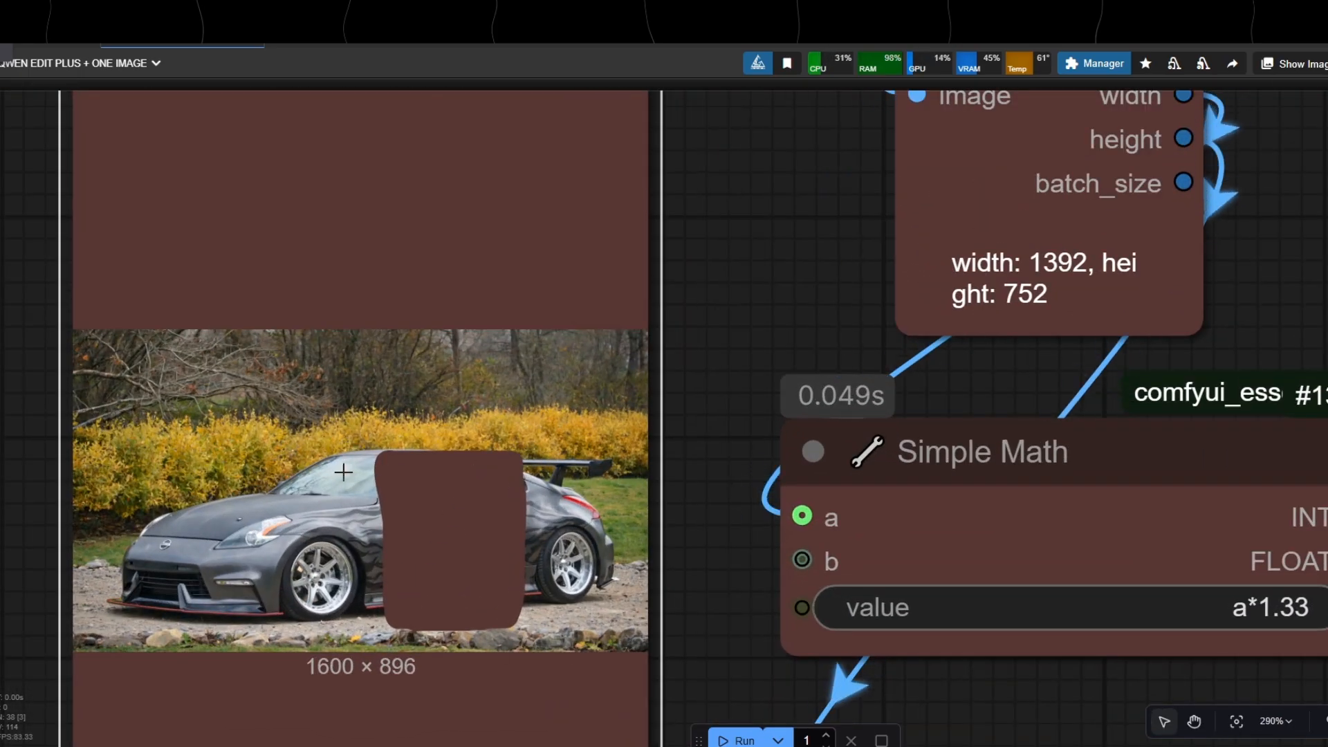
- Edit the encoder prompt to put the man in front of the car door
{"action": "scroll", "scroll_direction": "down", "scroll_amount": 3}
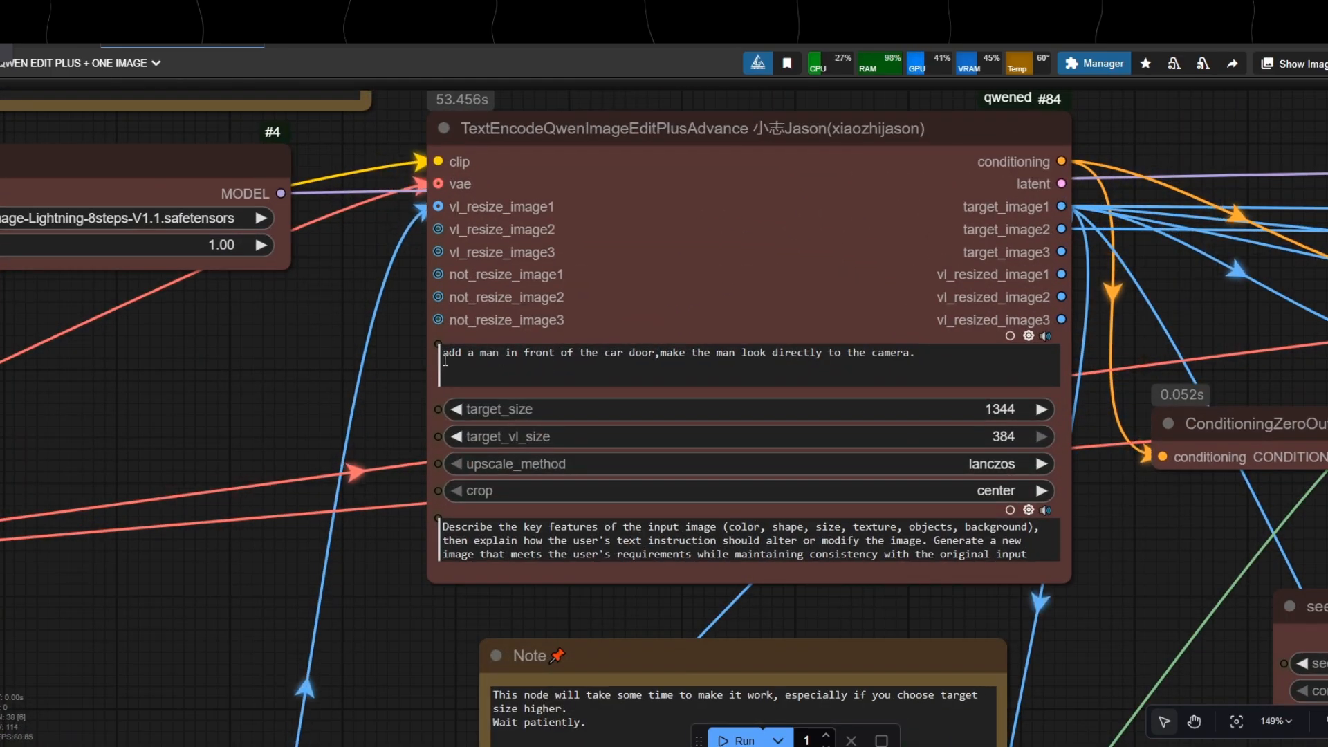
{"action": "left_click", "coordinate": [933, 364]}
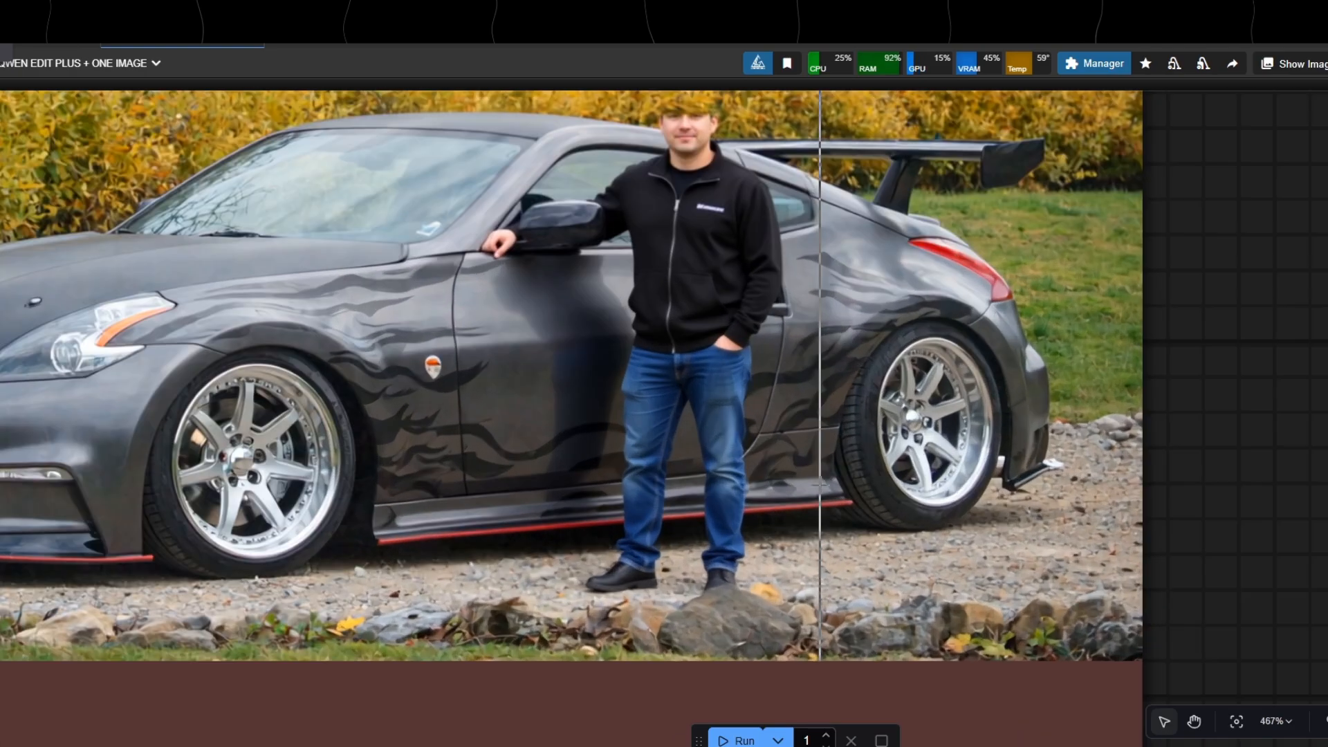
- Compare the man in a black jacket against the original car photo with the comparer slider
{"action": "scroll", "scroll_direction": "down", "scroll_amount": 3}
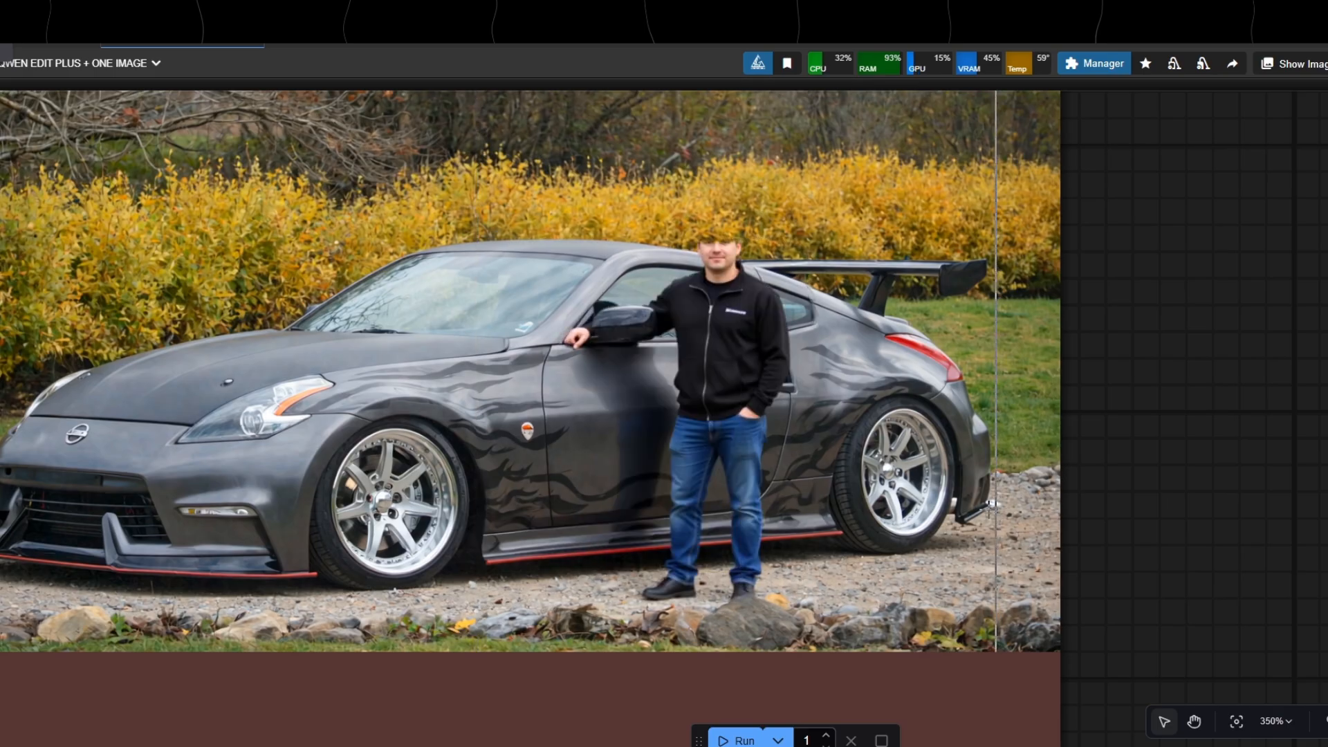
{"action": "left_click_drag", "start_coordinate": [1000, 533], "coordinate": [826, 533]}
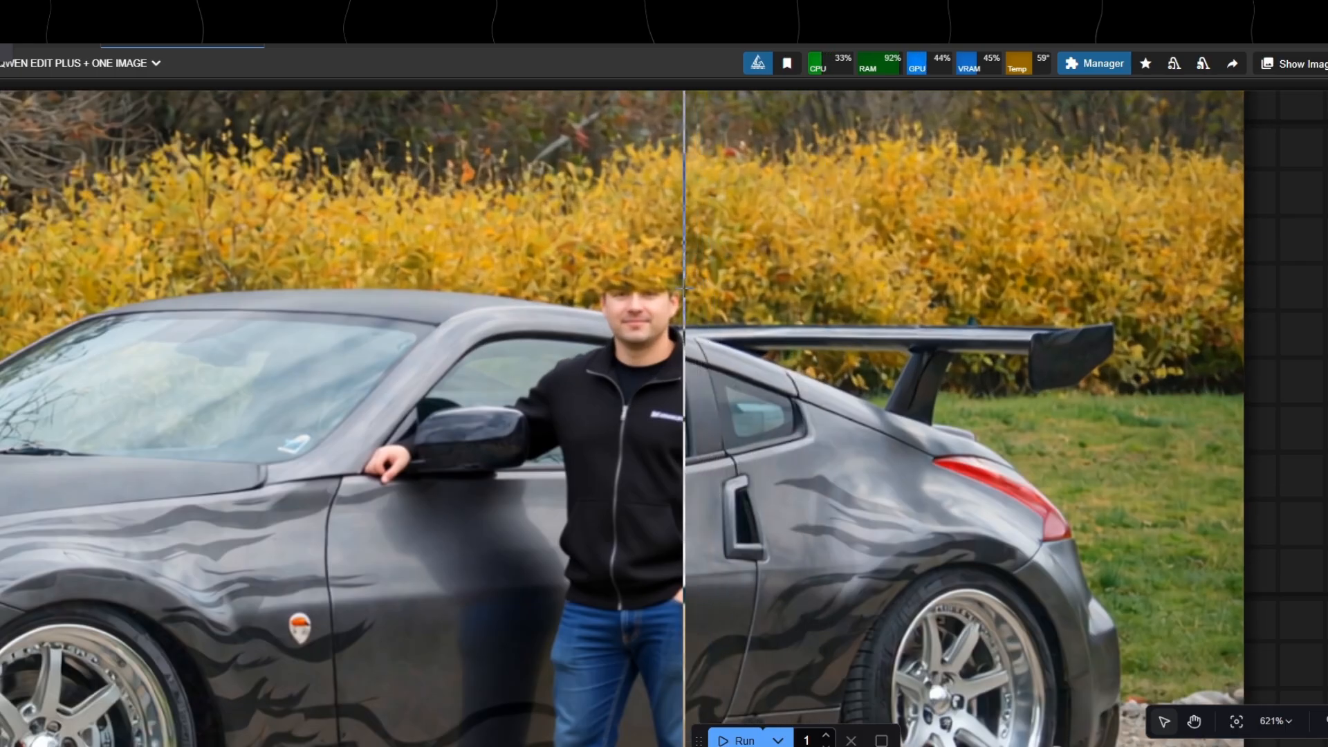
{"action": "scroll", "scroll_direction": "down", "scroll_amount": 3}
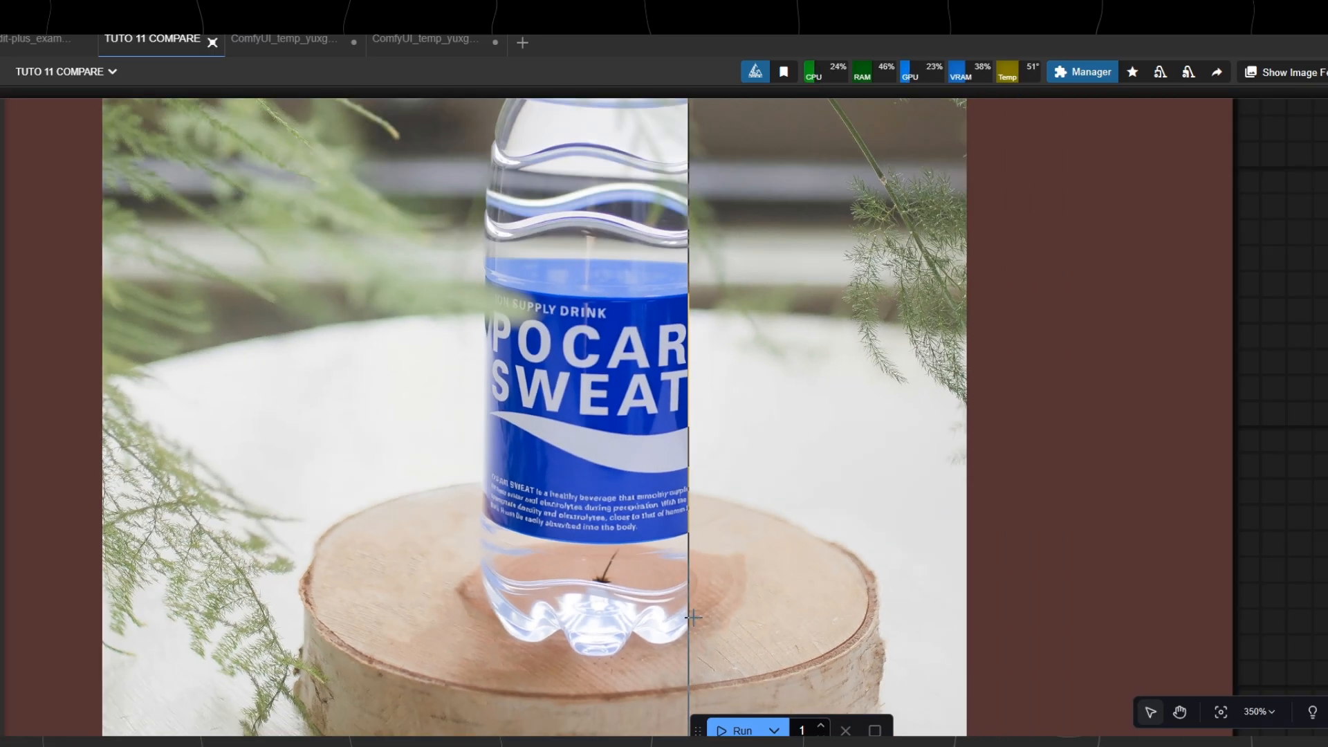
- Slide the comparer across the Pocari Sweat bottle placed on the wooden stump
{"action": "left_click_drag", "start_coordinate": [690, 617], "coordinate": [802, 405]}
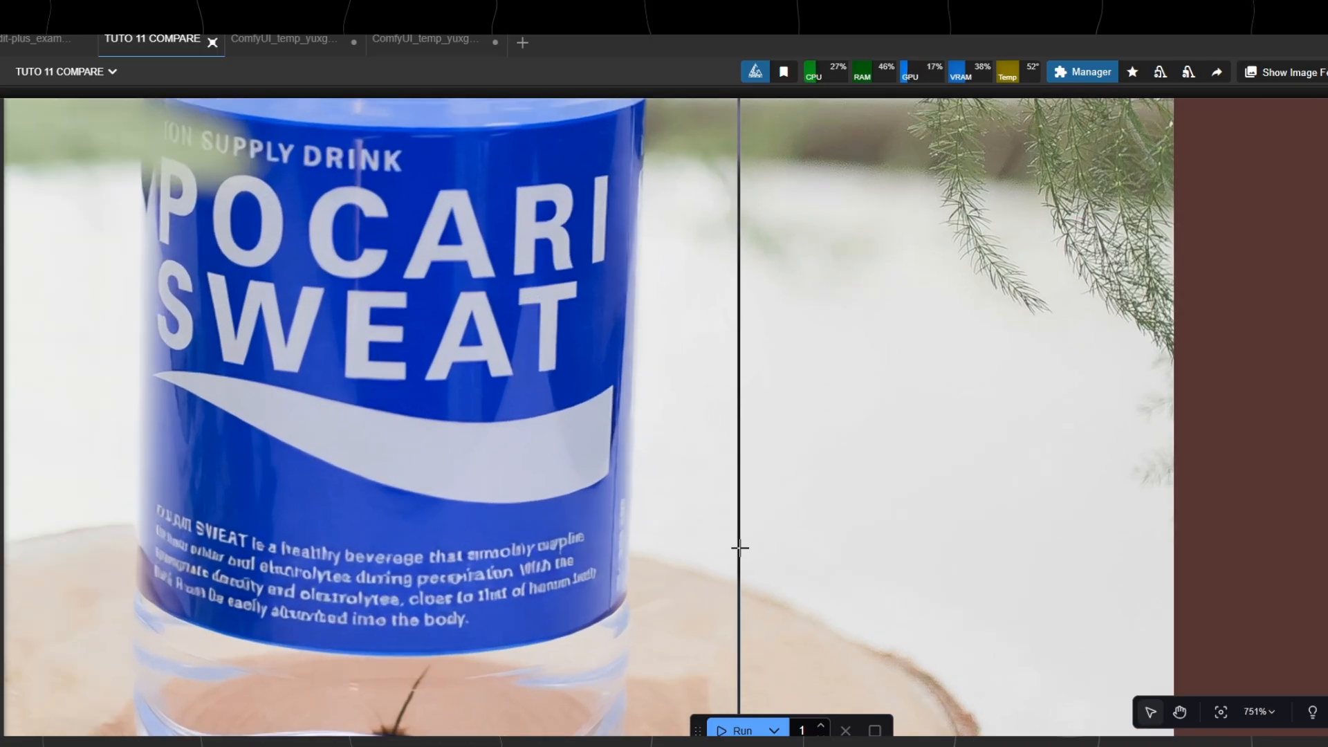
{"action": "scroll", "scroll_direction": "down", "scroll_amount": 3}
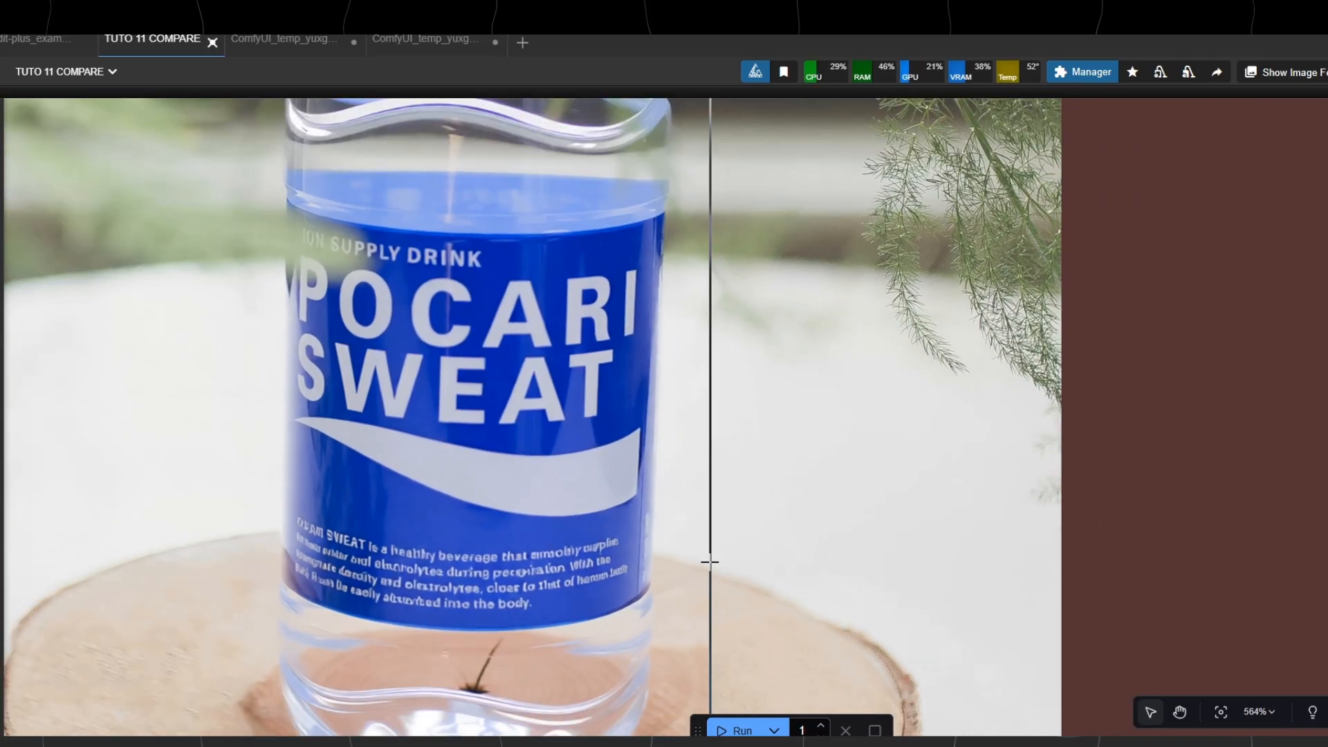
{"action": "scroll", "scroll_direction": "down", "scroll_amount": 3}
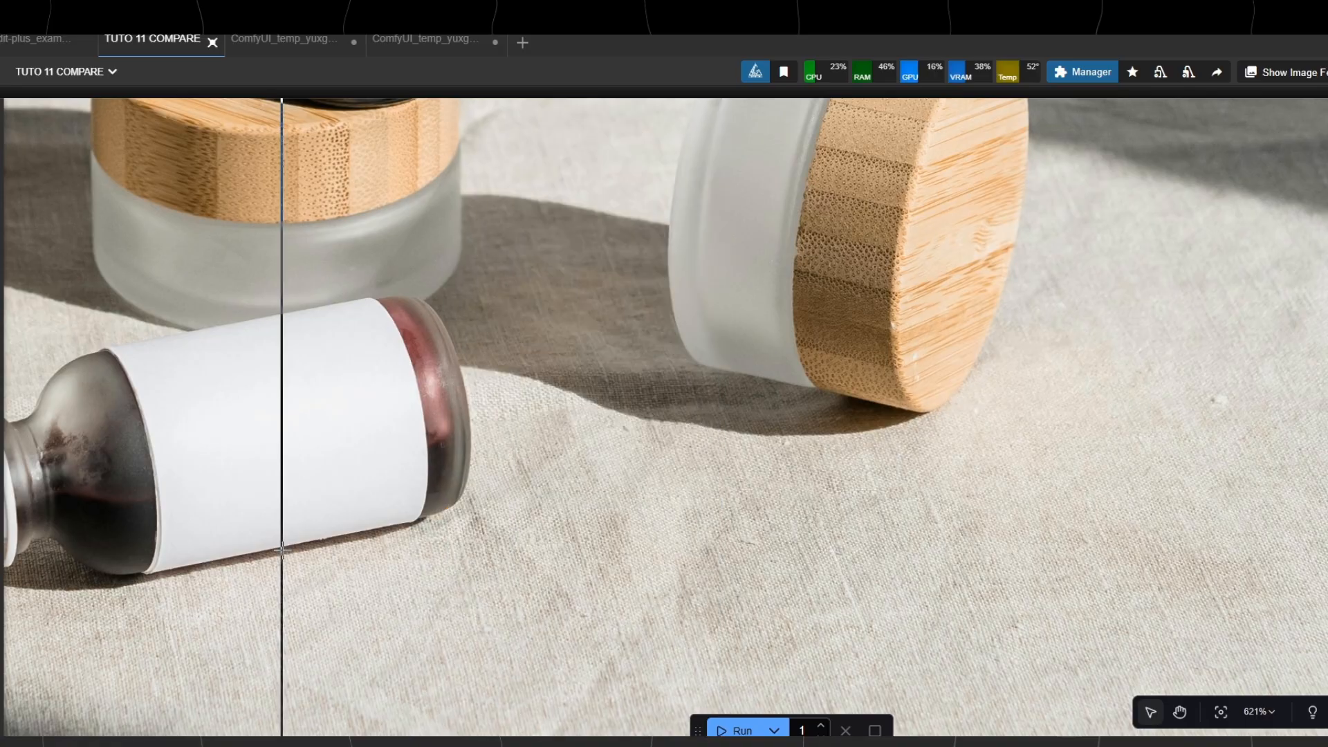
- Zoom out to view both Load Image nodes and the green serum bottle comparison
{"action": "scroll", "scroll_direction": "down", "scroll_amount": 3}
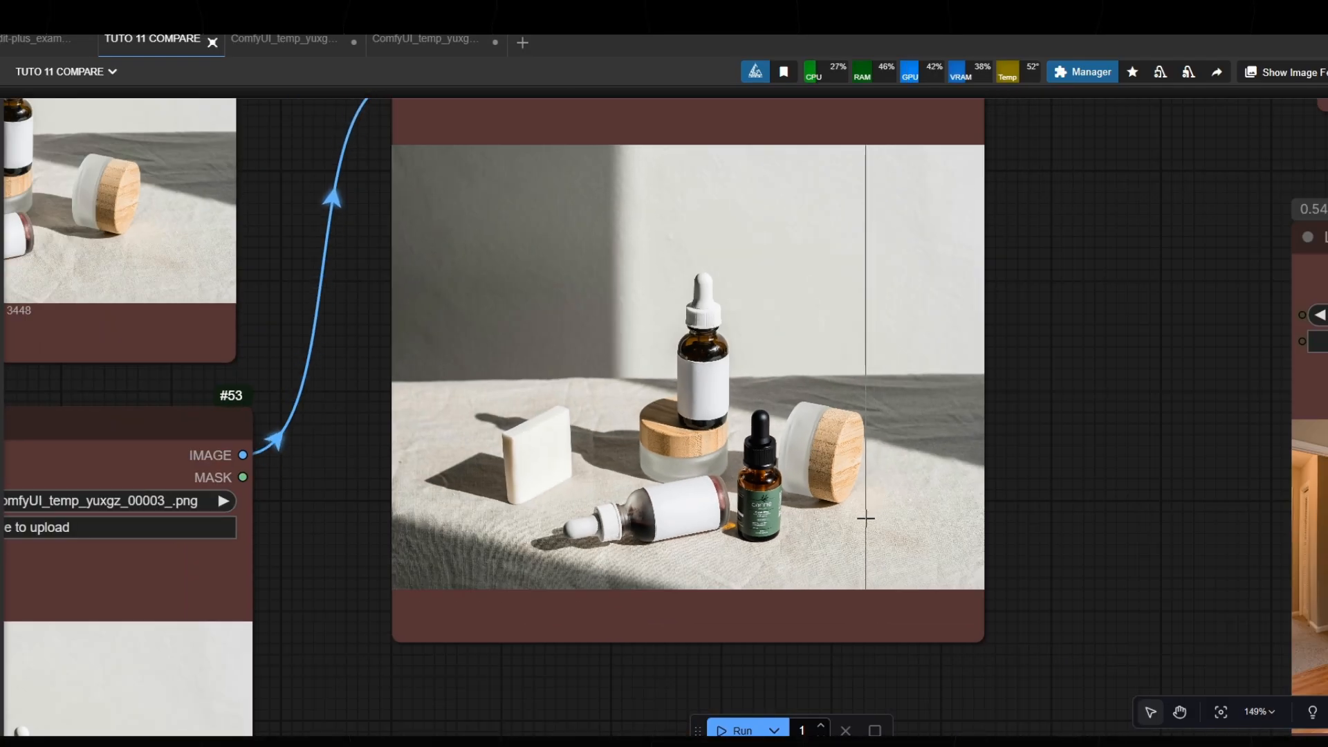
{"action": "scroll", "scroll_direction": "down", "scroll_amount": 3}
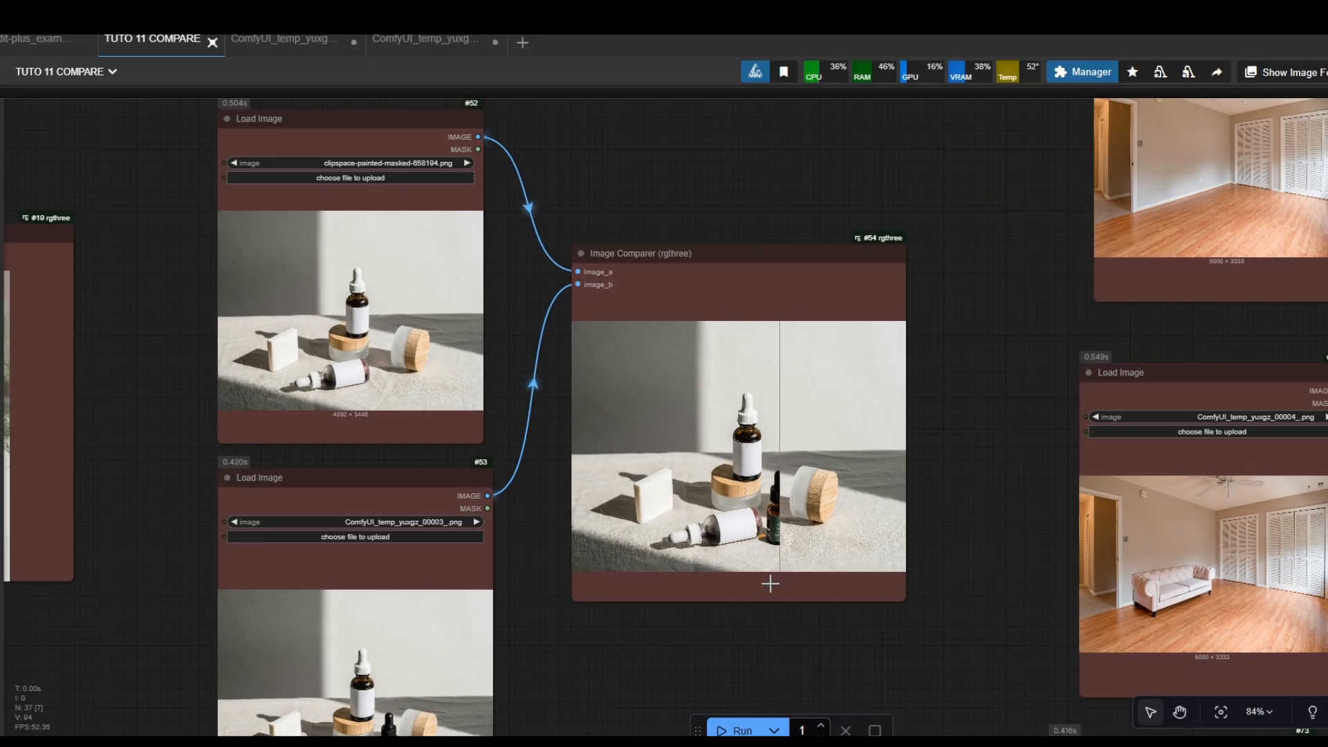
{"action": "scroll", "scroll_direction": "down", "scroll_amount": 3}
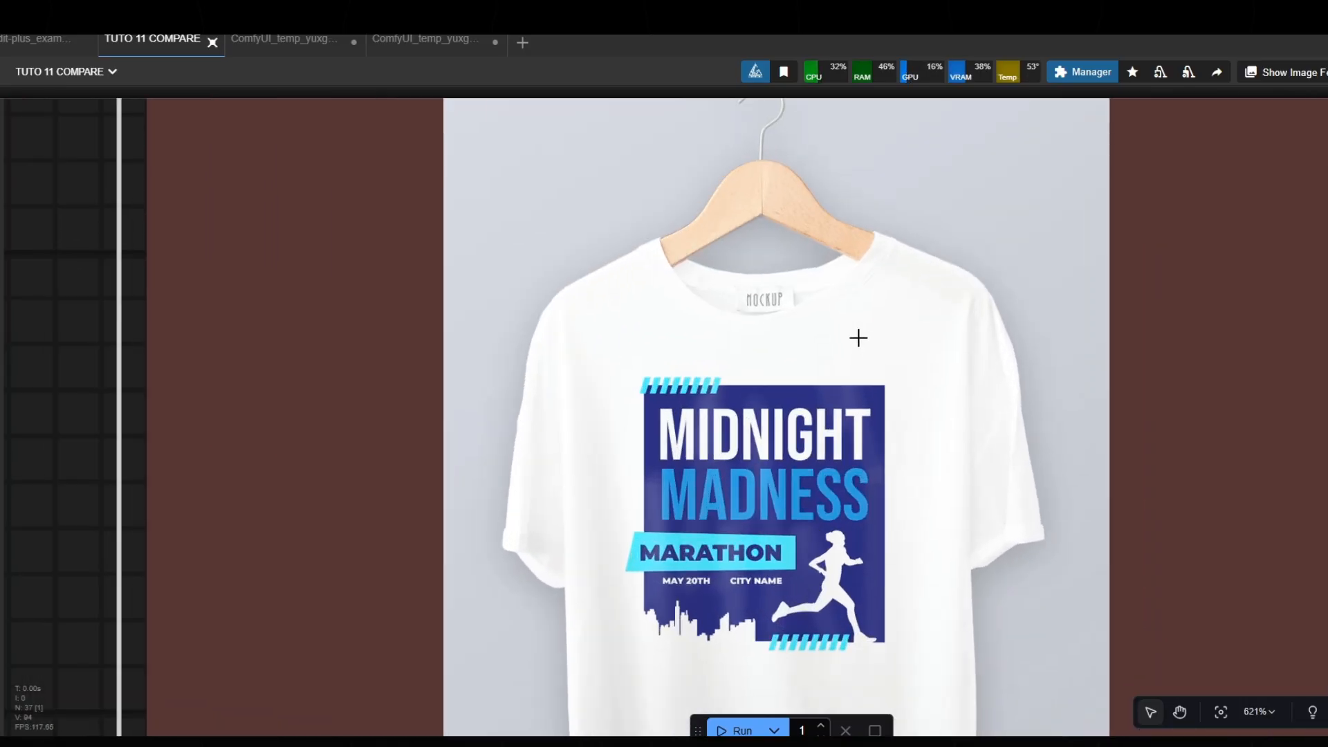
- Zoom into the Midnight Madness T-shirt comparison, then move to the sofa photo's Load Image node
{"action": "scroll", "scroll_direction": "down", "scroll_amount": 3}
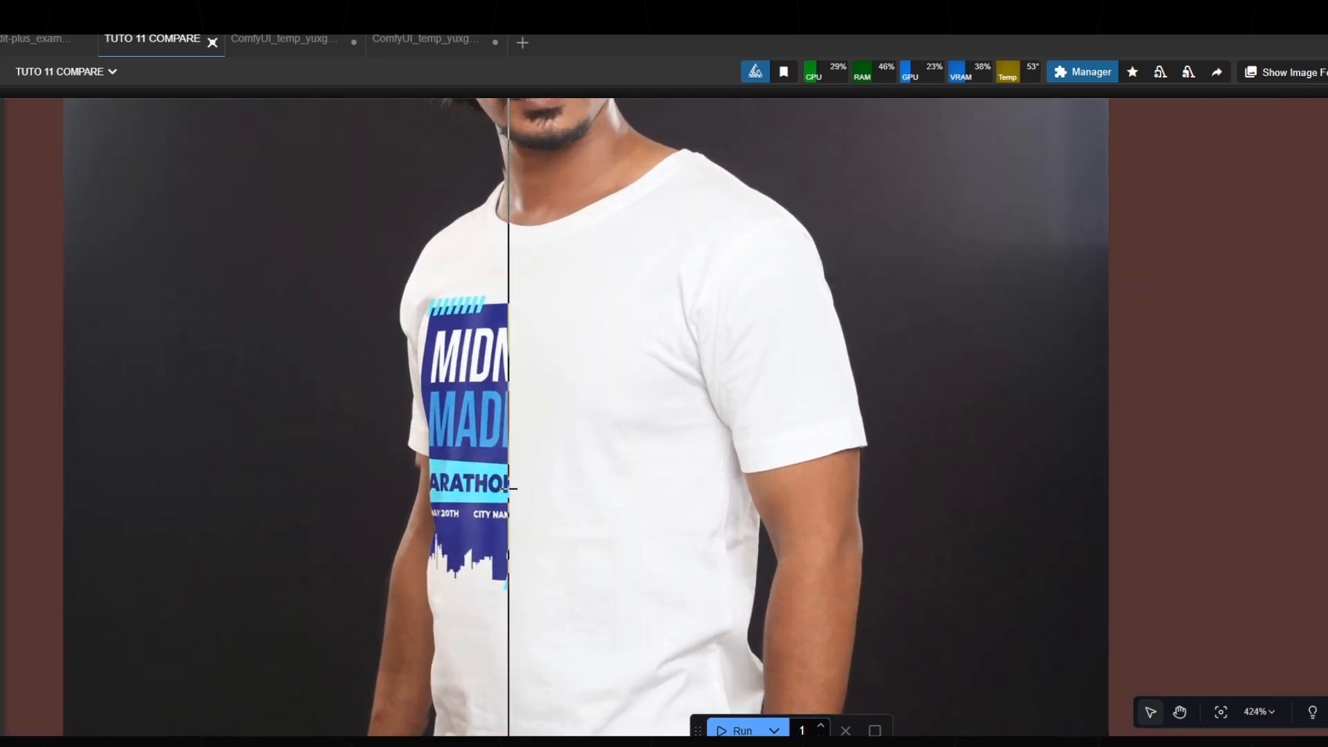
{"action": "scroll", "scroll_direction": "down", "scroll_amount": 3}
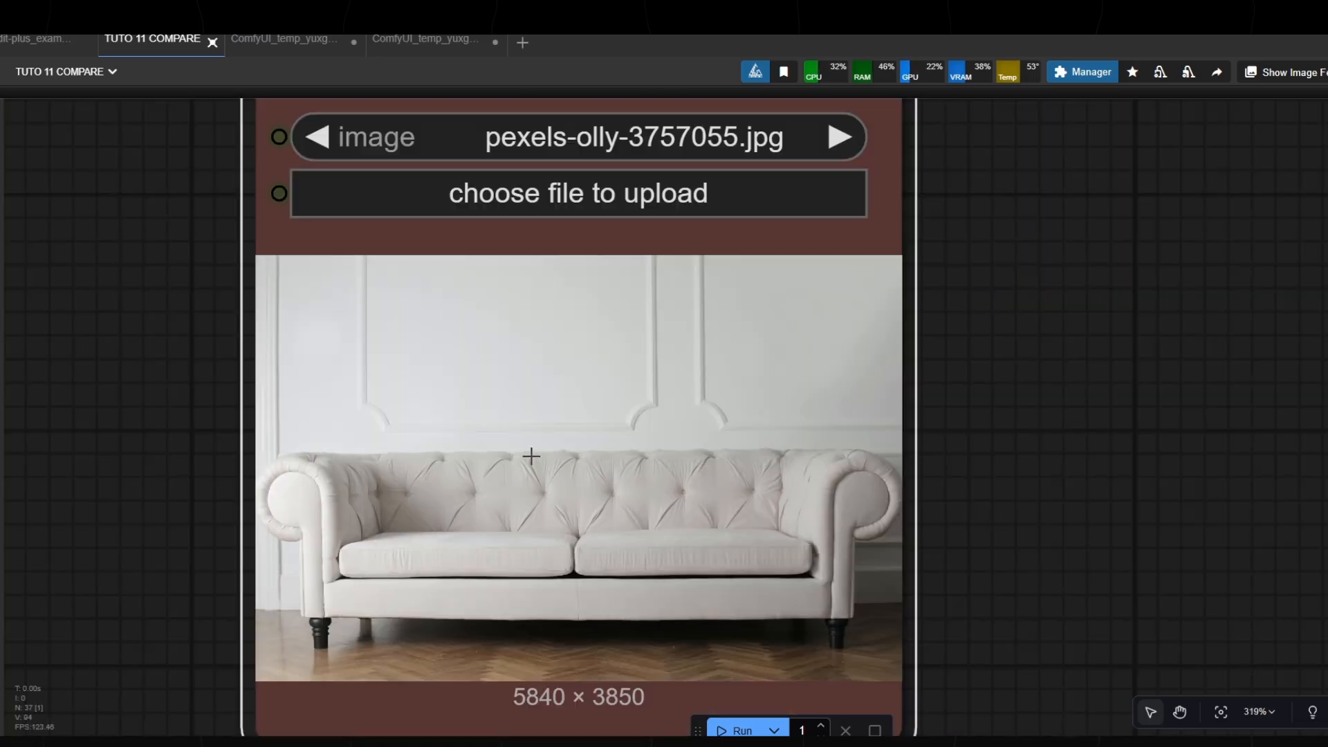
{"action": "scroll", "scroll_direction": "down", "scroll_amount": 3}
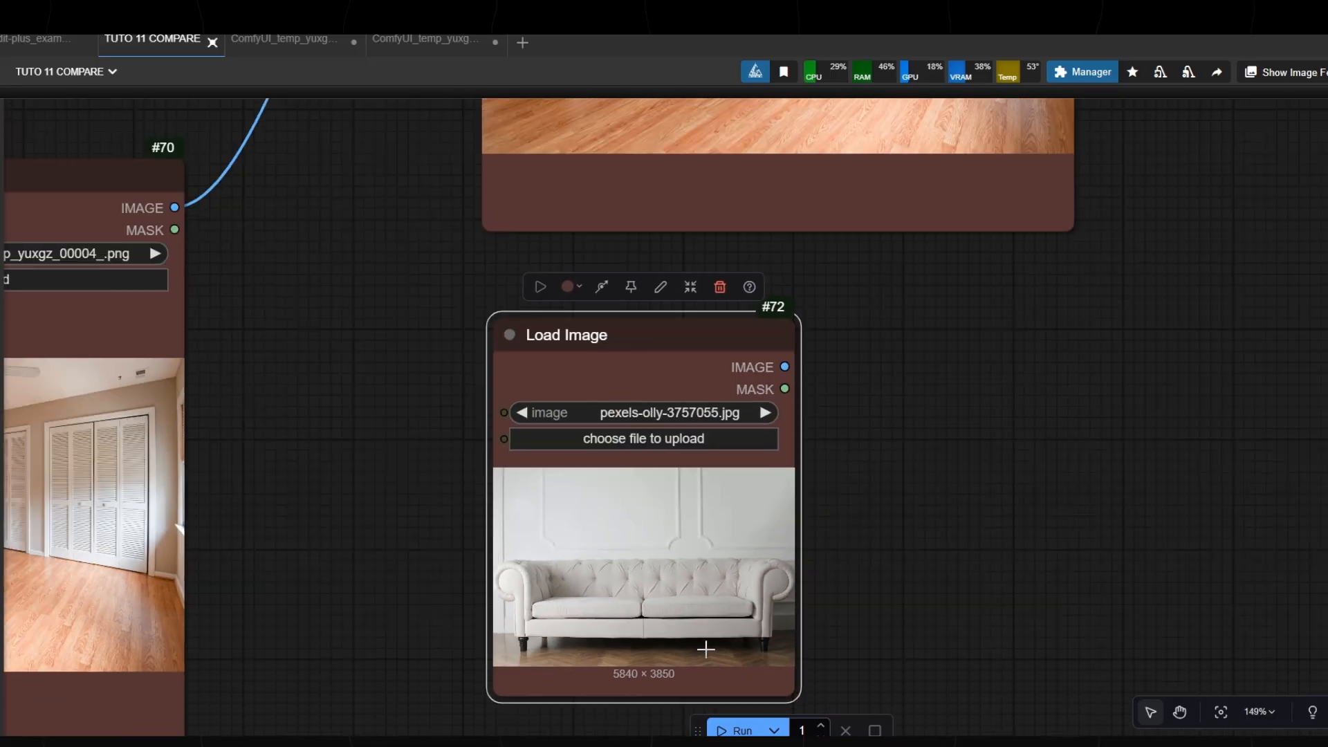